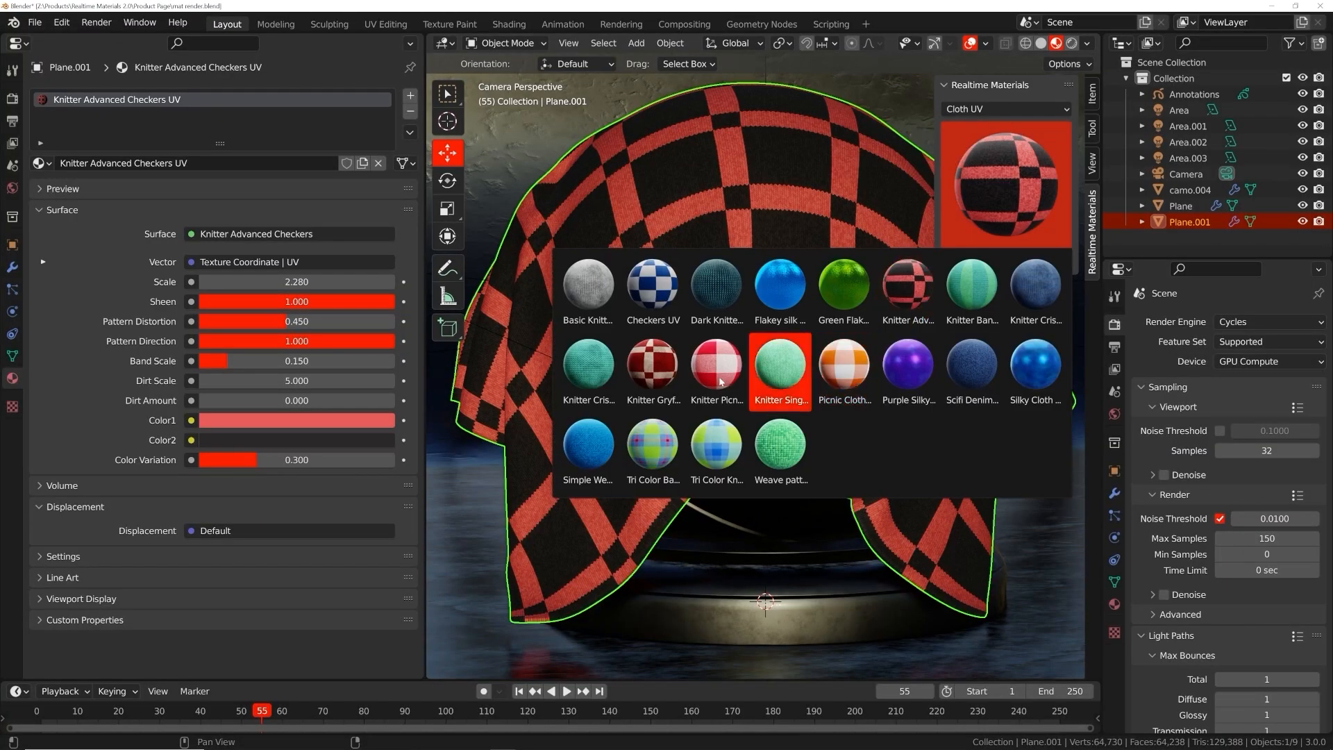
Apply a knitted fabric to the cloth and blue paint to the letter A, then start a fresh scene.
{"action": "left_click", "coordinate": [715, 361]}
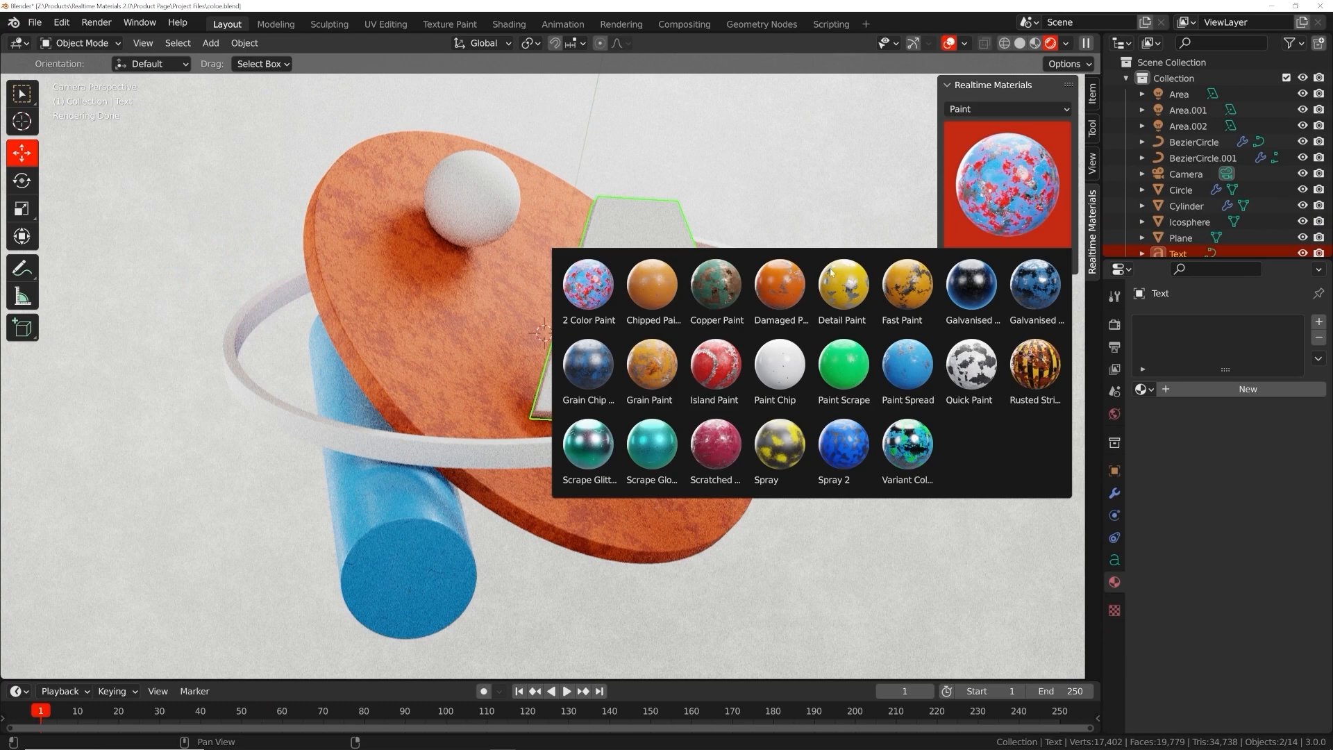
{"action": "left_click", "coordinate": [651, 285]}
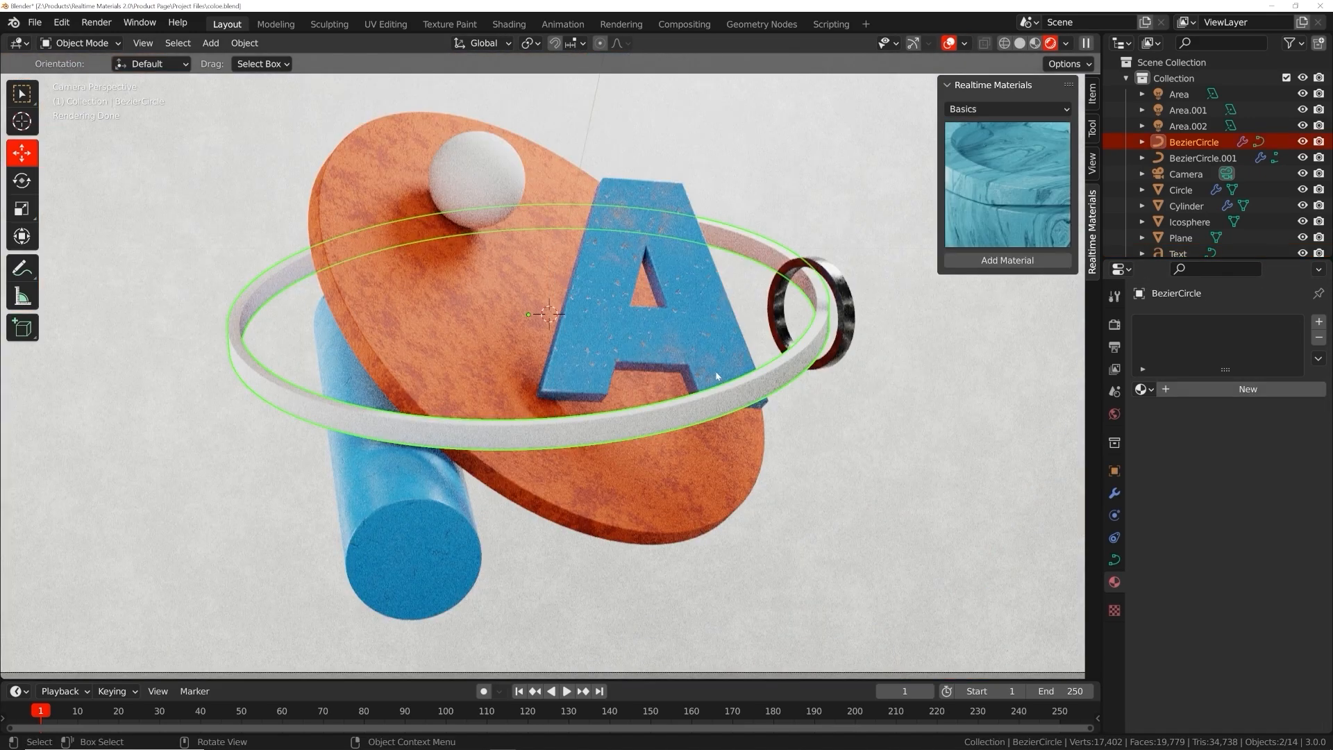
{"action": "left_click", "coordinate": [222, 44]}
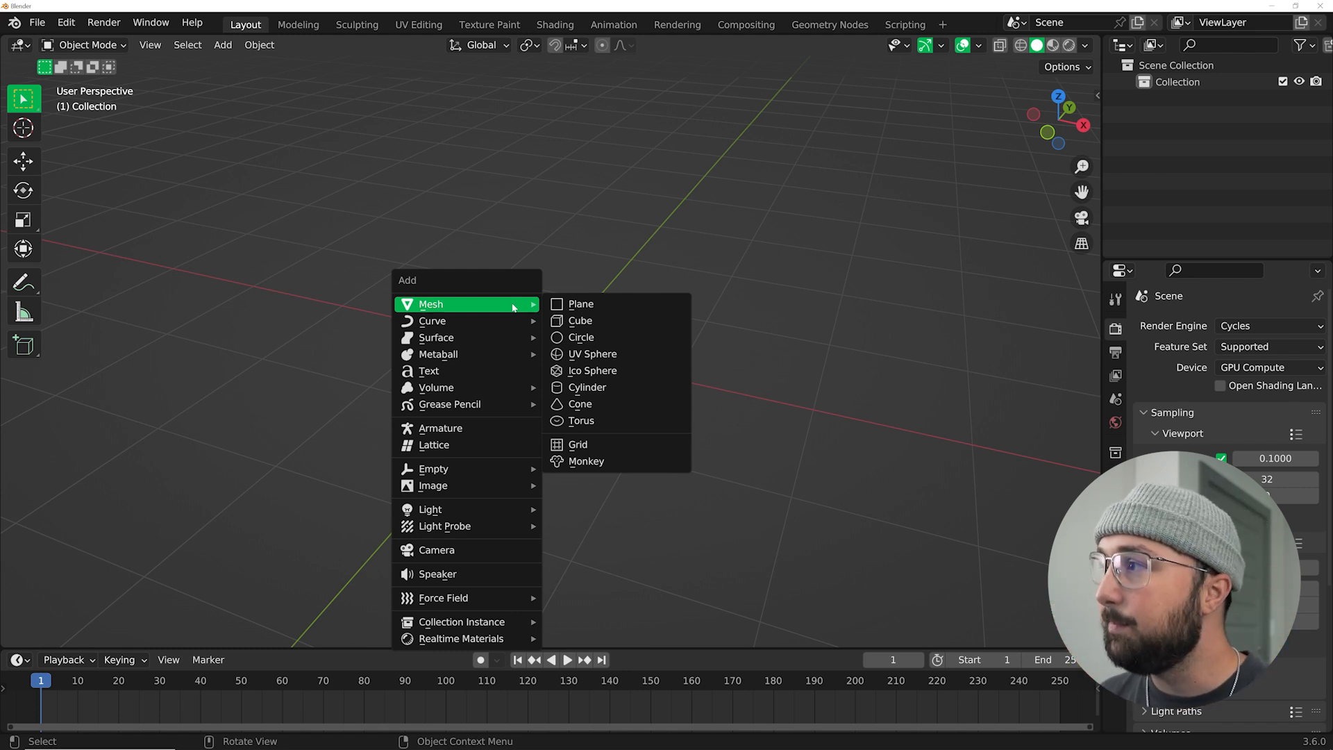
{"action": "mouse_move", "coordinate": [431, 509]}
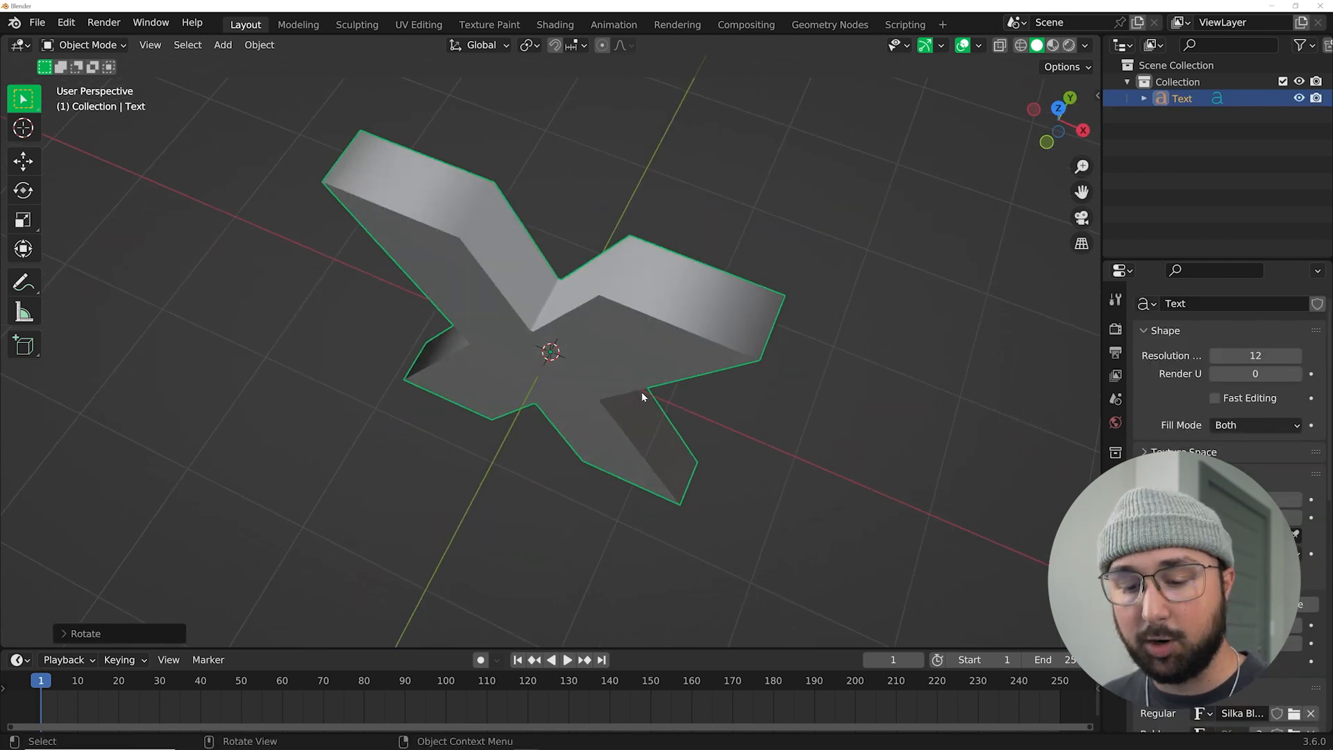
Convert the extruded X text object into a mesh.
{"action": "right_click", "coordinate": [642, 397]}
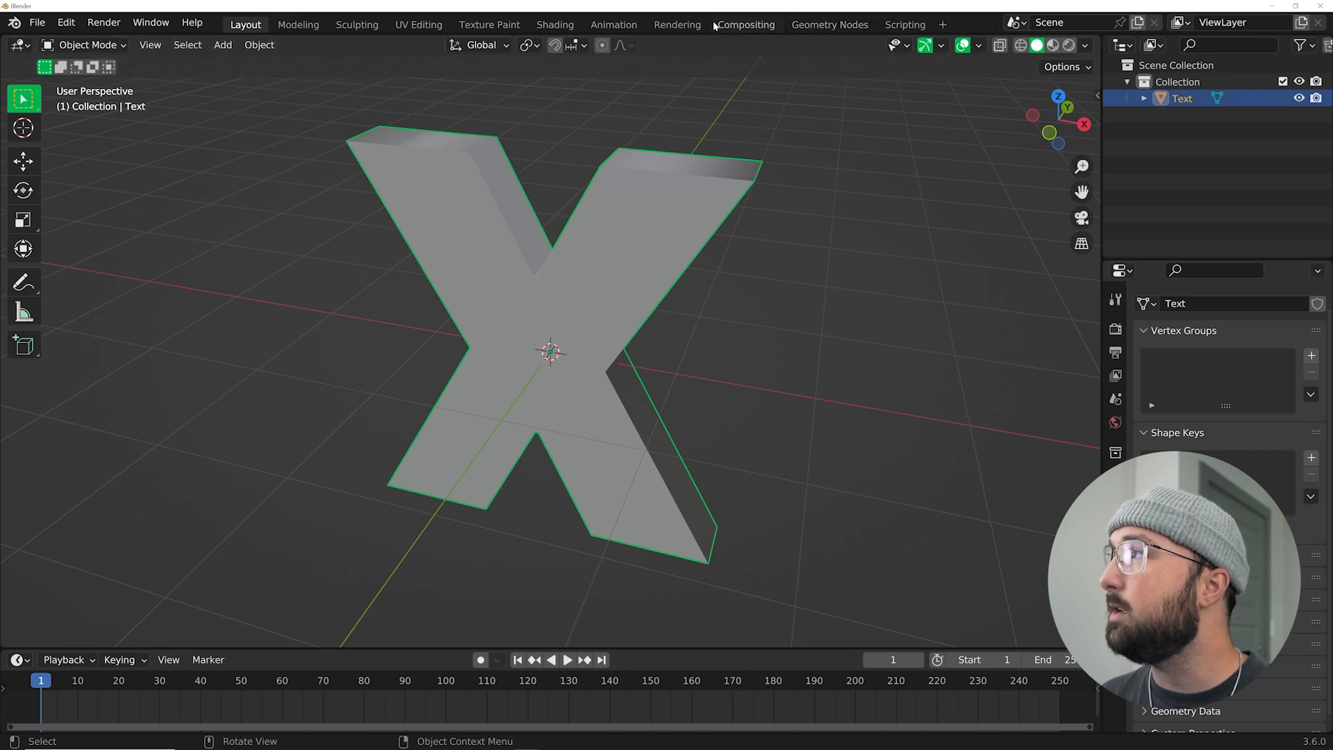
Create a geometry node tree on the X with a Mesh to Volume node.
{"action": "left_click", "coordinate": [829, 23]}
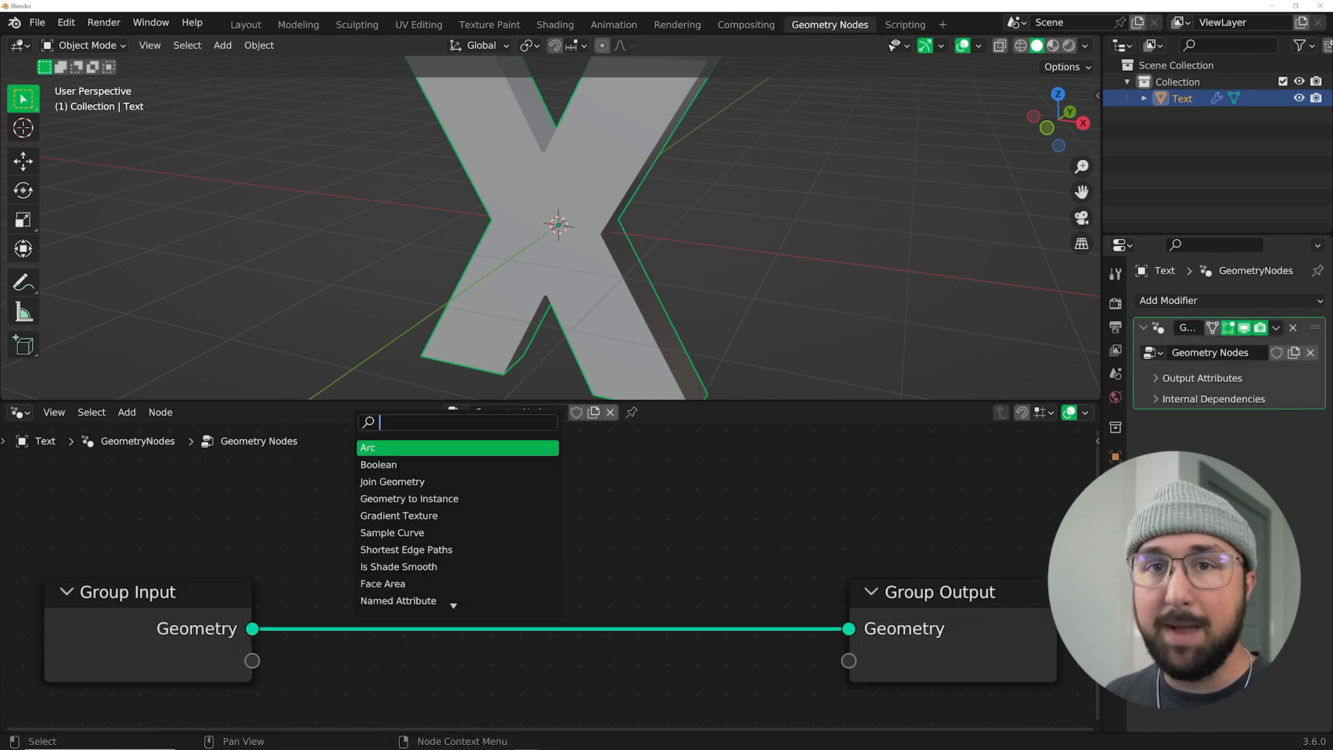
{"action": "type", "text": "MESH"}
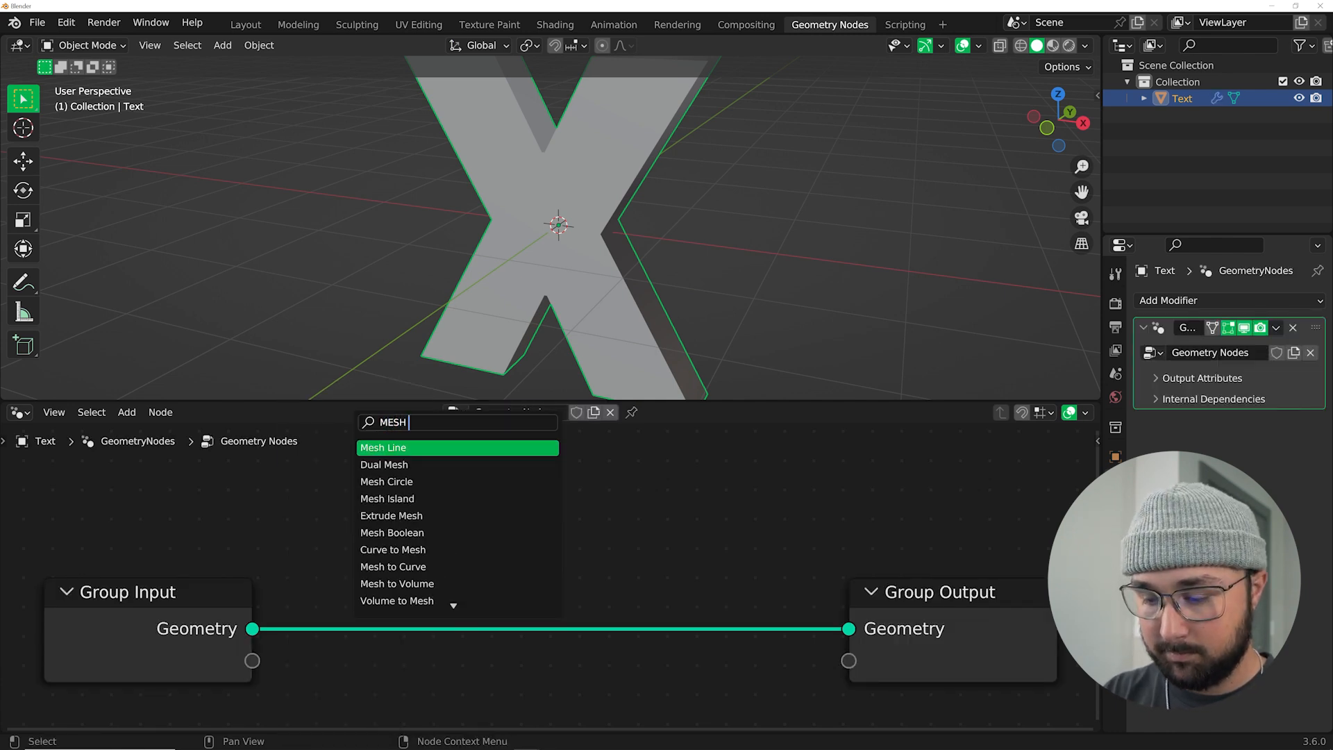
{"action": "left_click", "coordinate": [397, 583]}
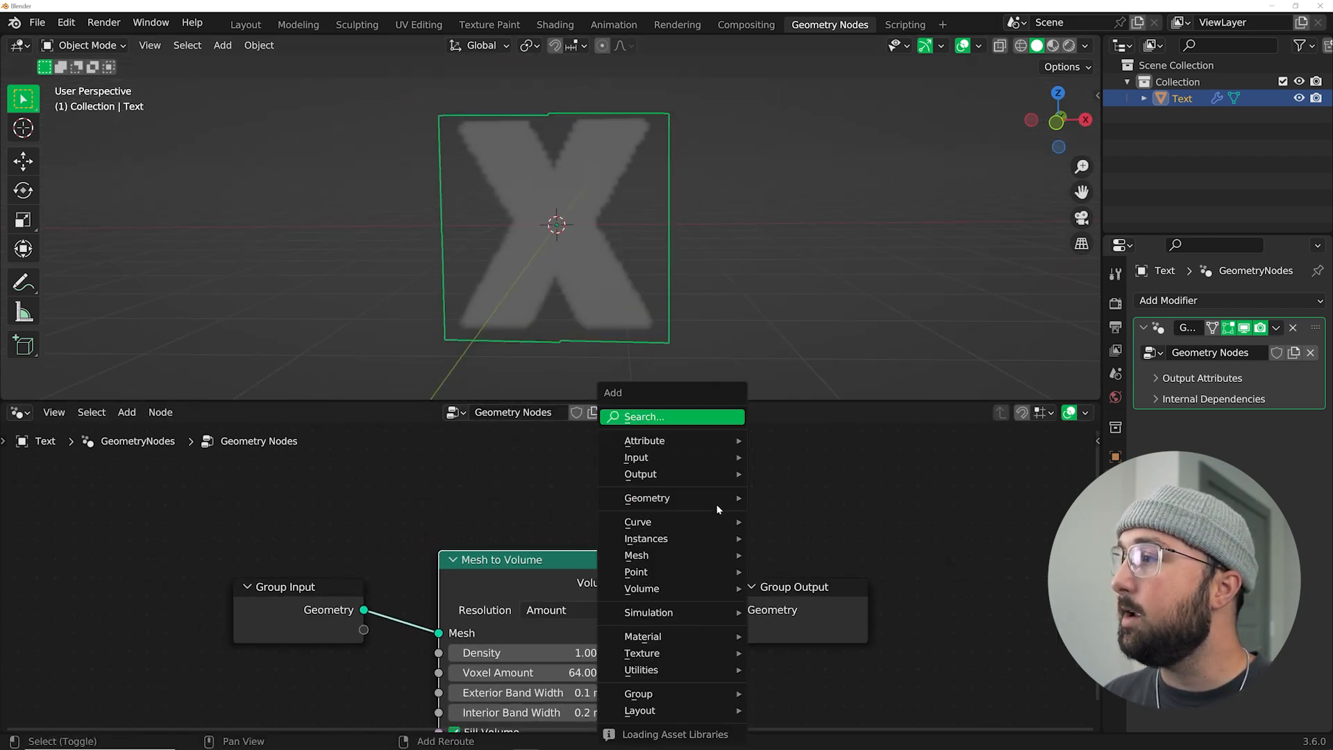
Scatter points through the volume with Distribute Points in Volume at density 79.9.
{"action": "left_click", "coordinate": [671, 416]}
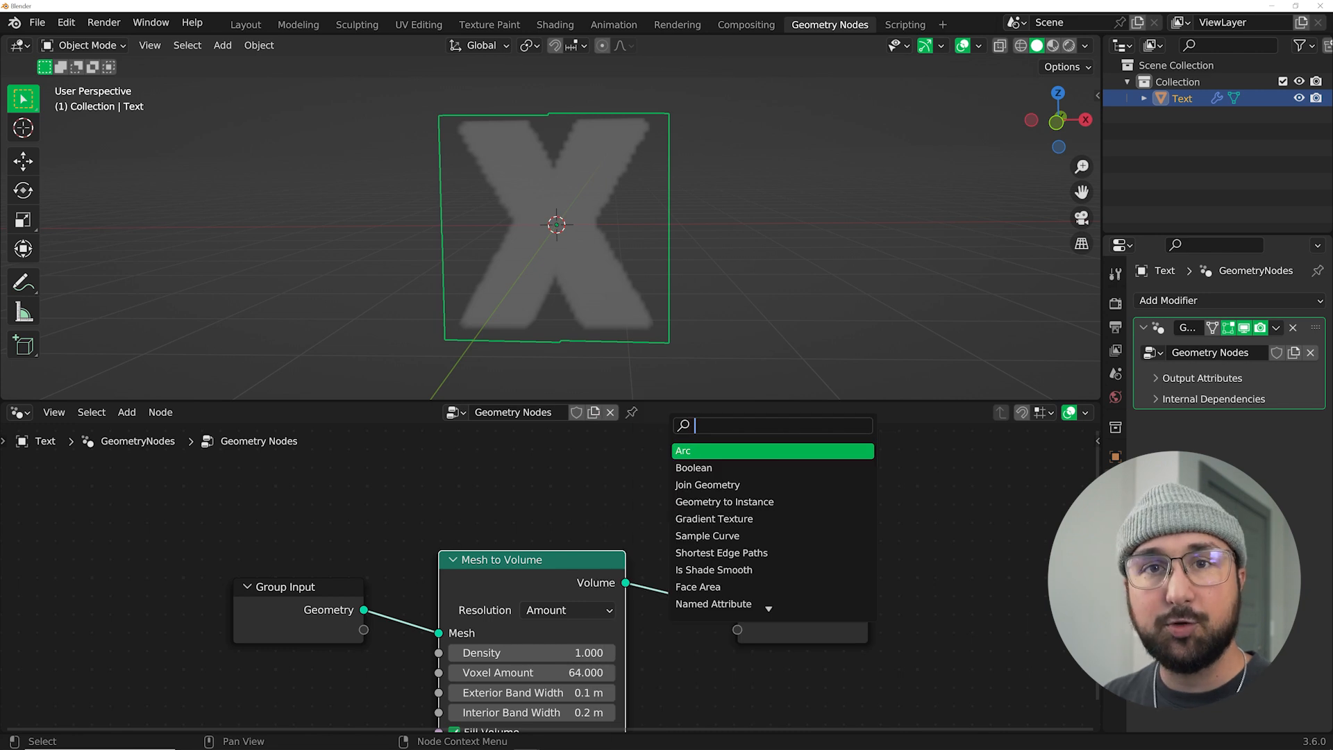
{"action": "type", "text": "DIST"}
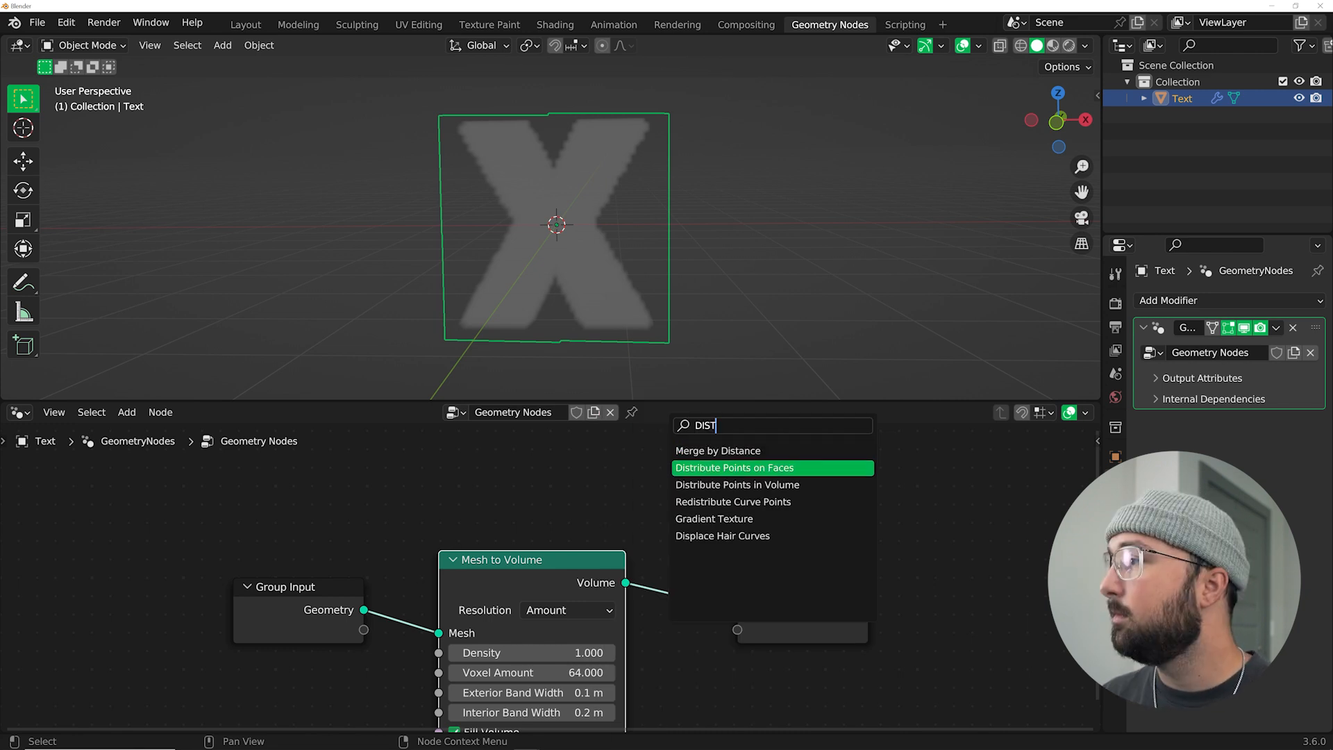
{"action": "left_click", "coordinate": [736, 485]}
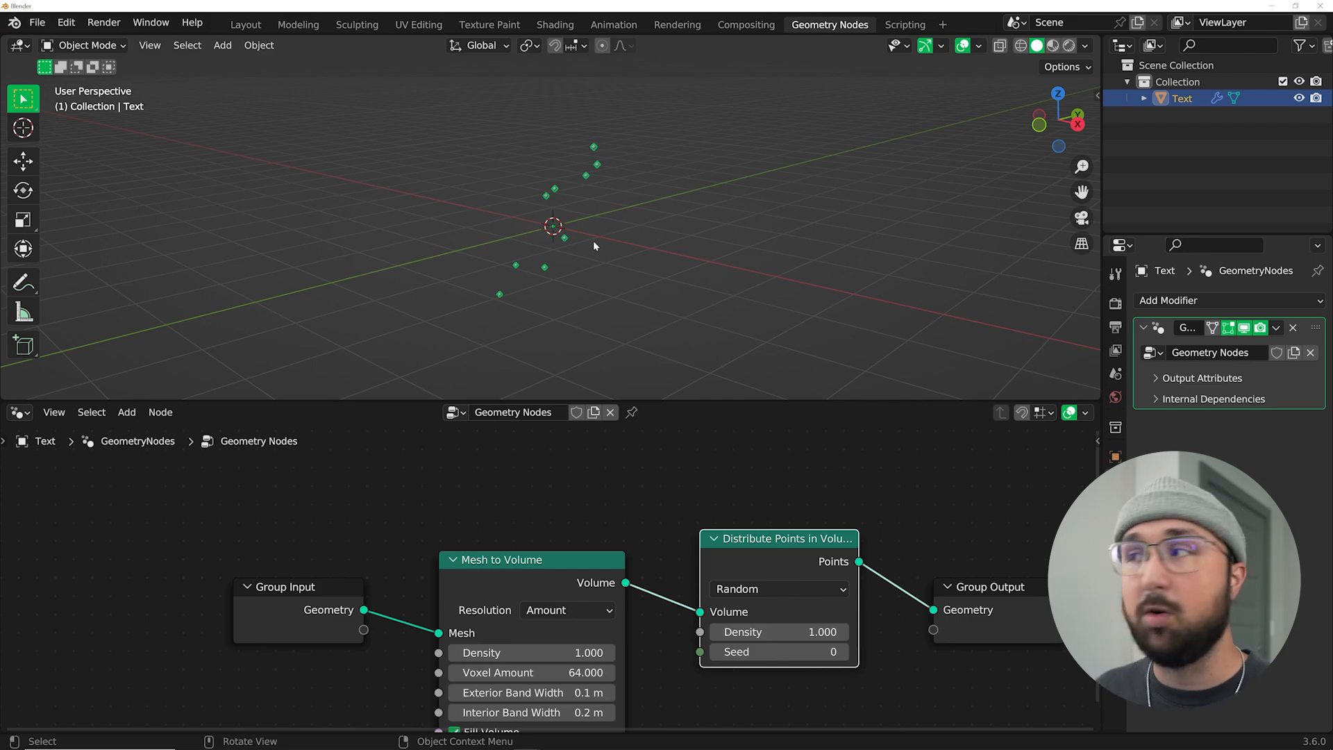
{"action": "left_click_drag", "start_coordinate": [595, 247], "coordinate": [633, 136]}
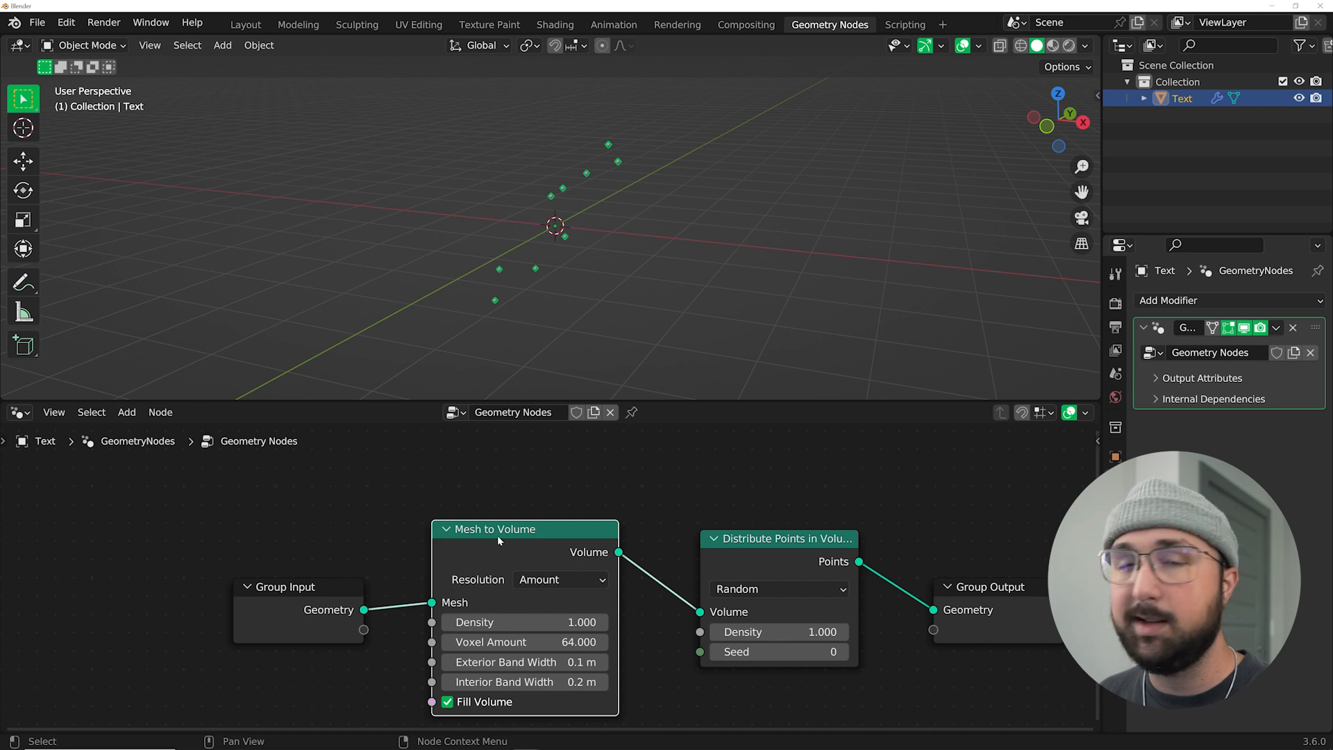
{"action": "left_click_drag", "start_coordinate": [779, 632], "coordinate": [833, 632]}
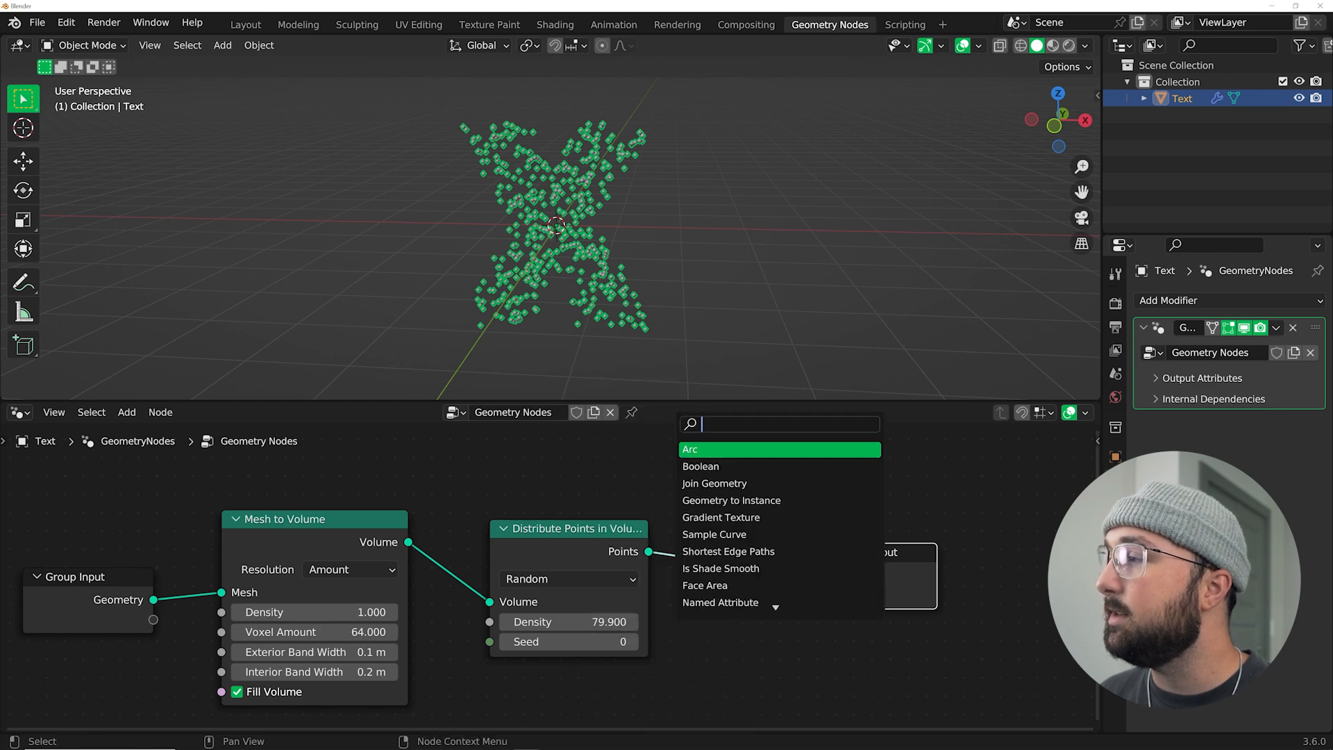
Instance Ico Spheres on the scattered points.
{"action": "type", "text": "INST"}
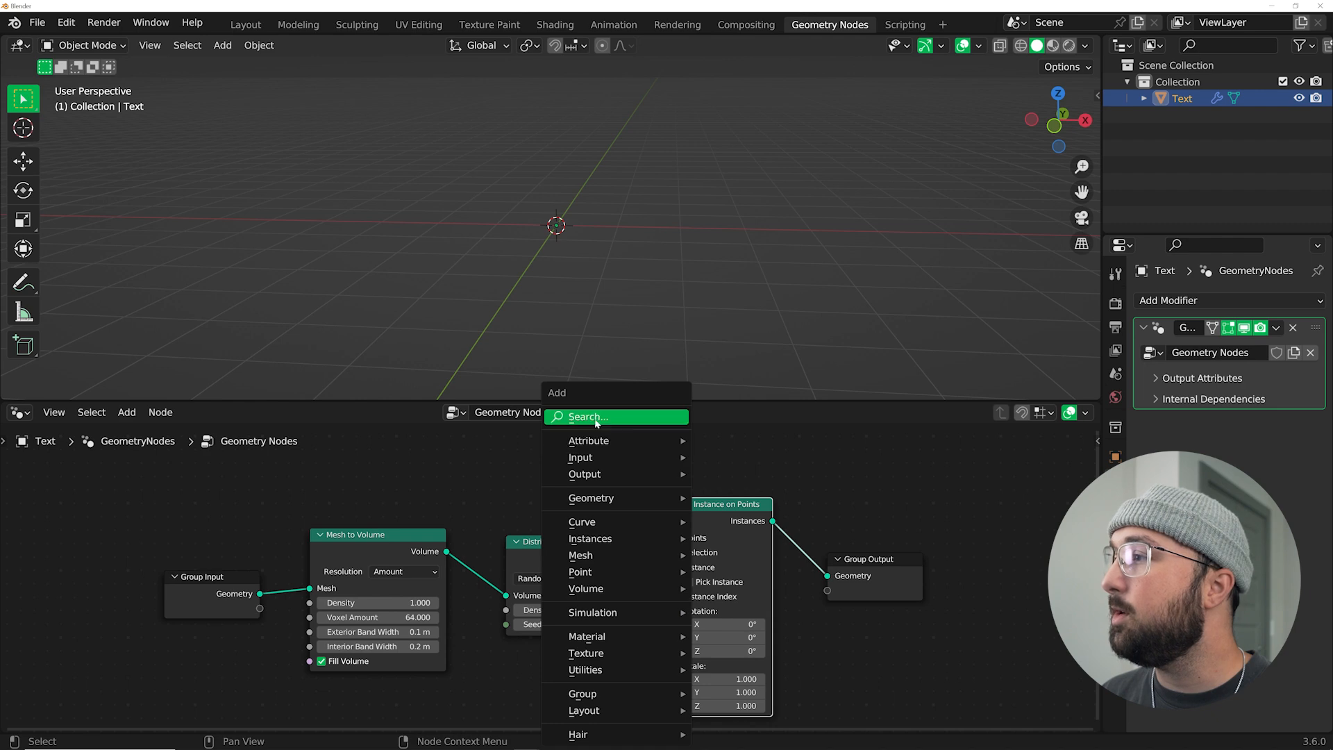
{"action": "type", "text": "ICO"}
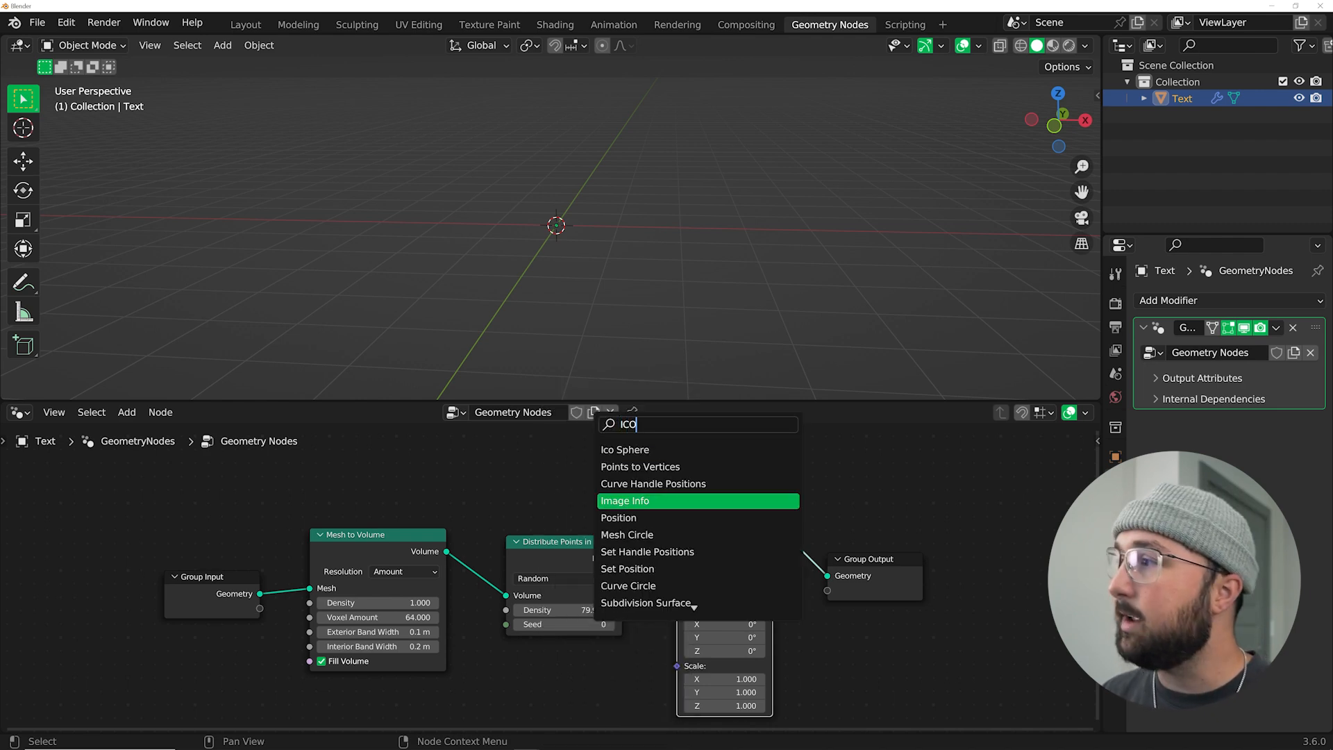
{"action": "left_click", "coordinate": [625, 449]}
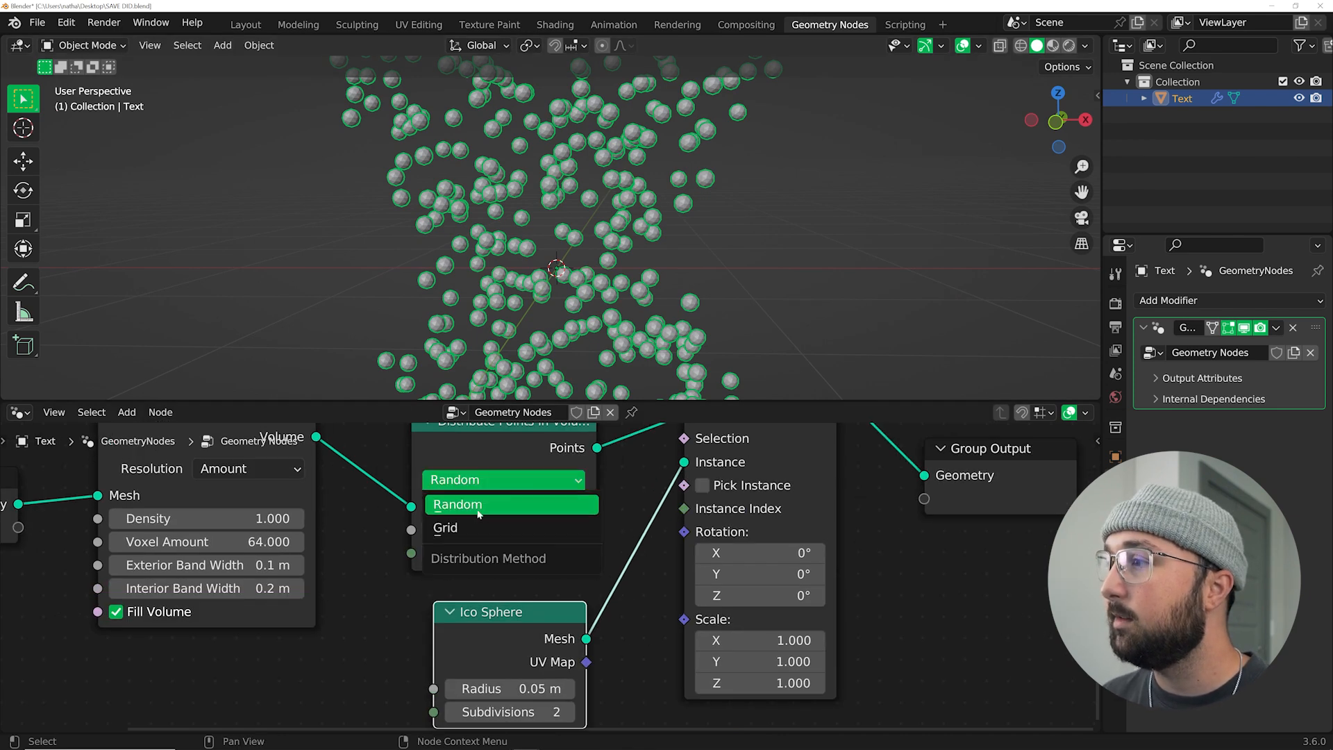
Switch distribution to a Grid with 0.06 spacing and shrink the icosphere radius.
{"action": "left_click", "coordinate": [444, 527]}
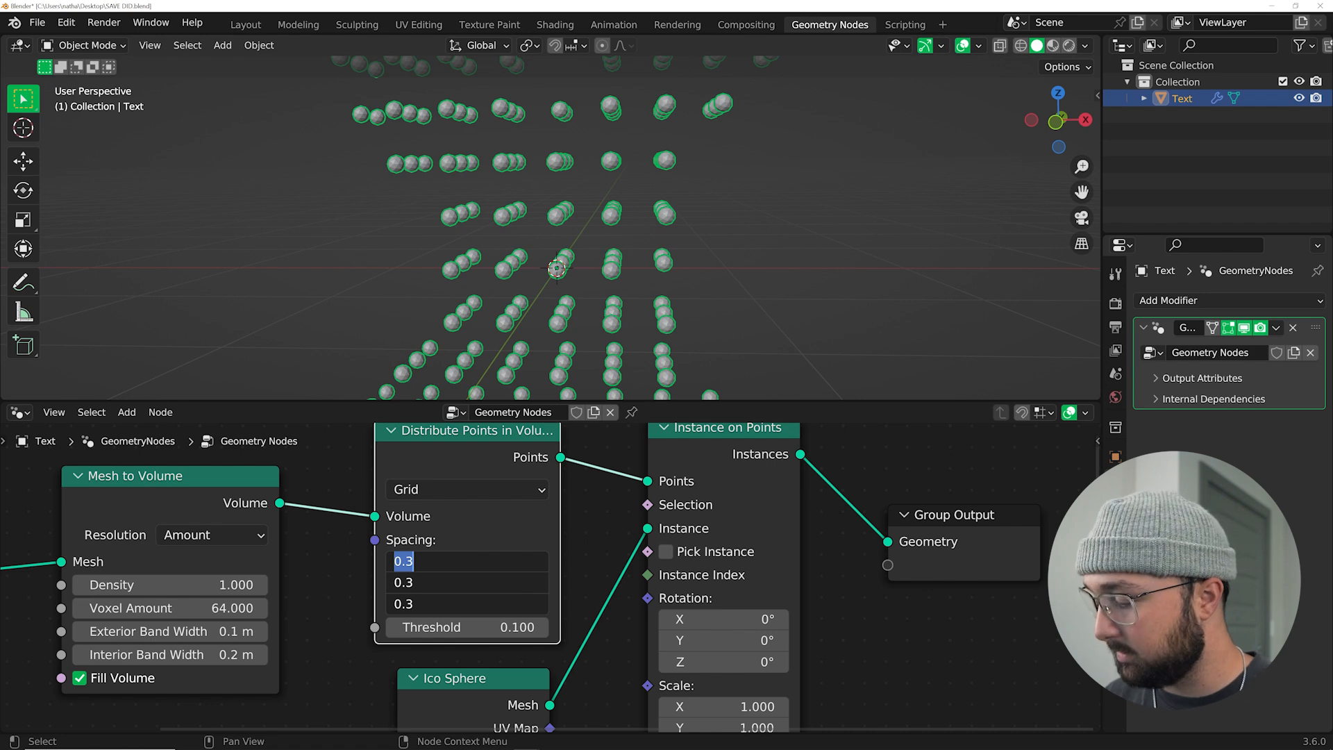
{"action": "type", "text": "0.060"}
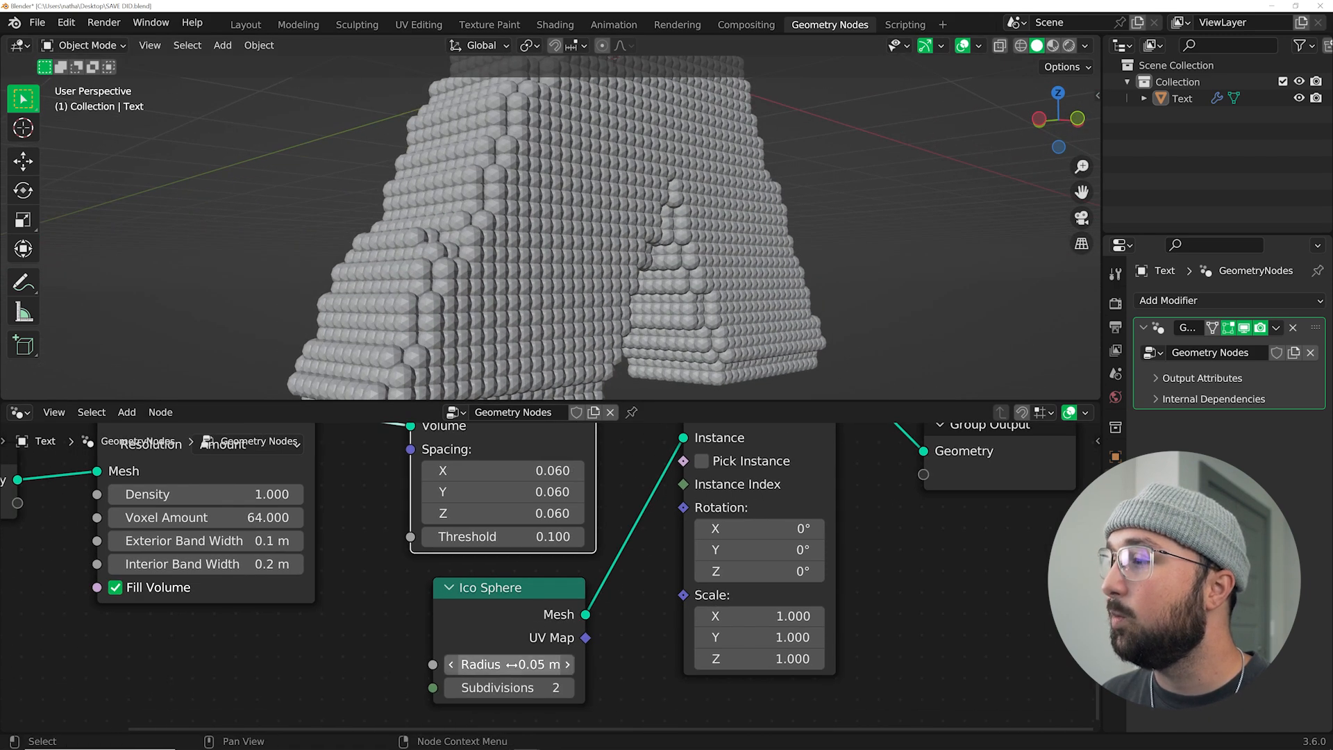
{"action": "left_click_drag", "start_coordinate": [508, 664], "coordinate": [484, 664]}
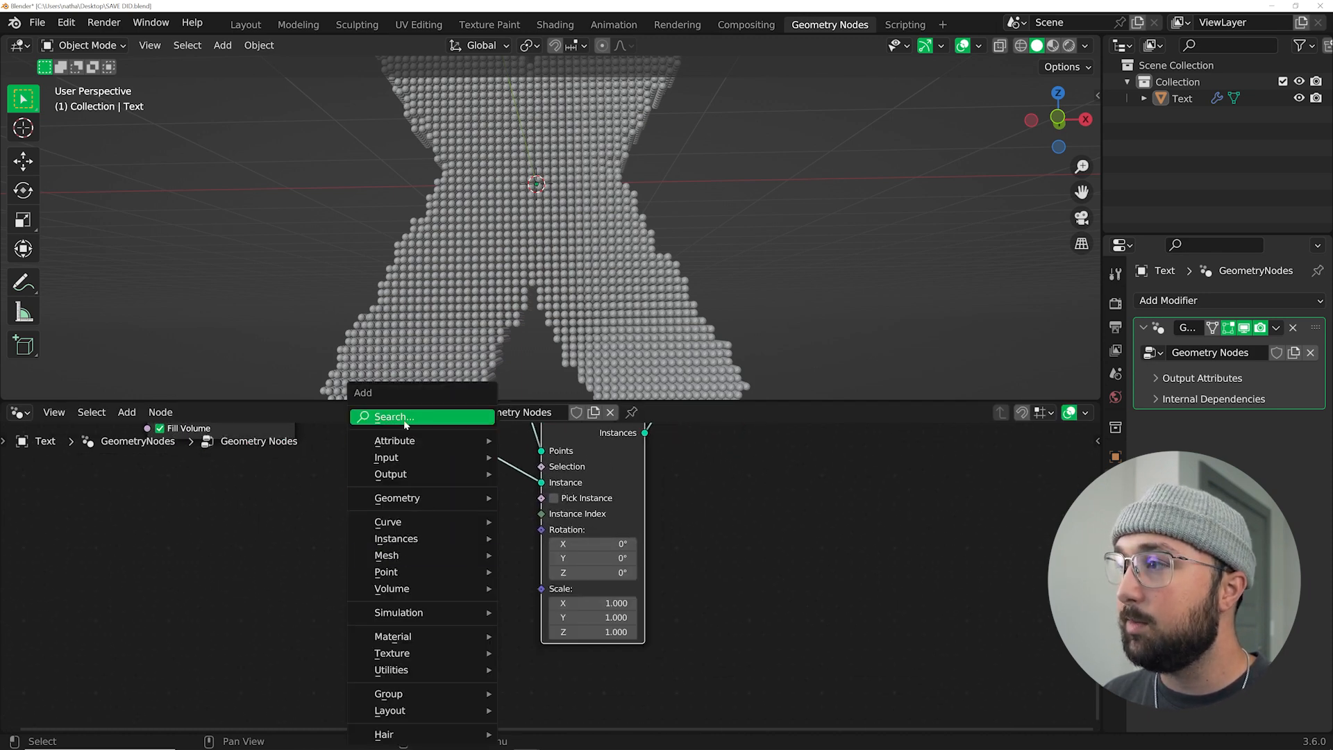
Drive sphere scale through a Map Range fed by a new Wave Texture node.
{"action": "type", "text": "MAP"}
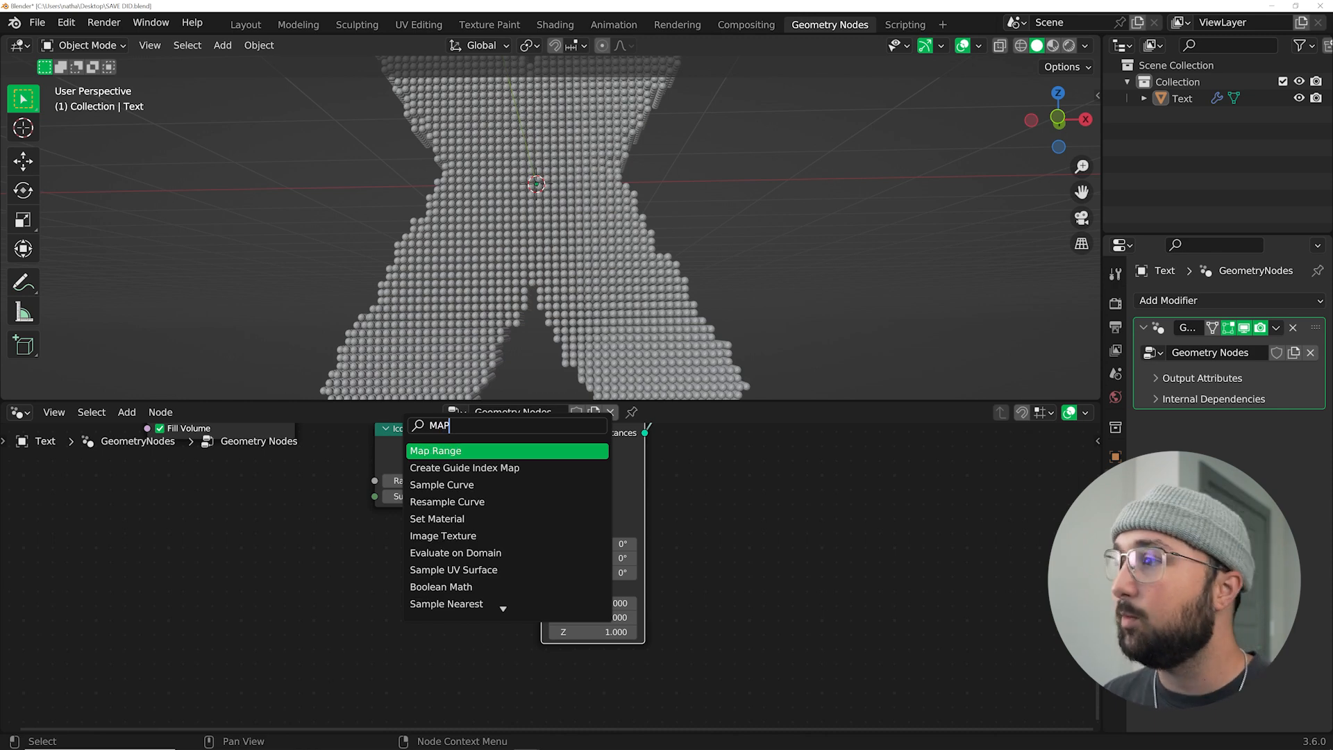
{"action": "left_click", "coordinate": [435, 451]}
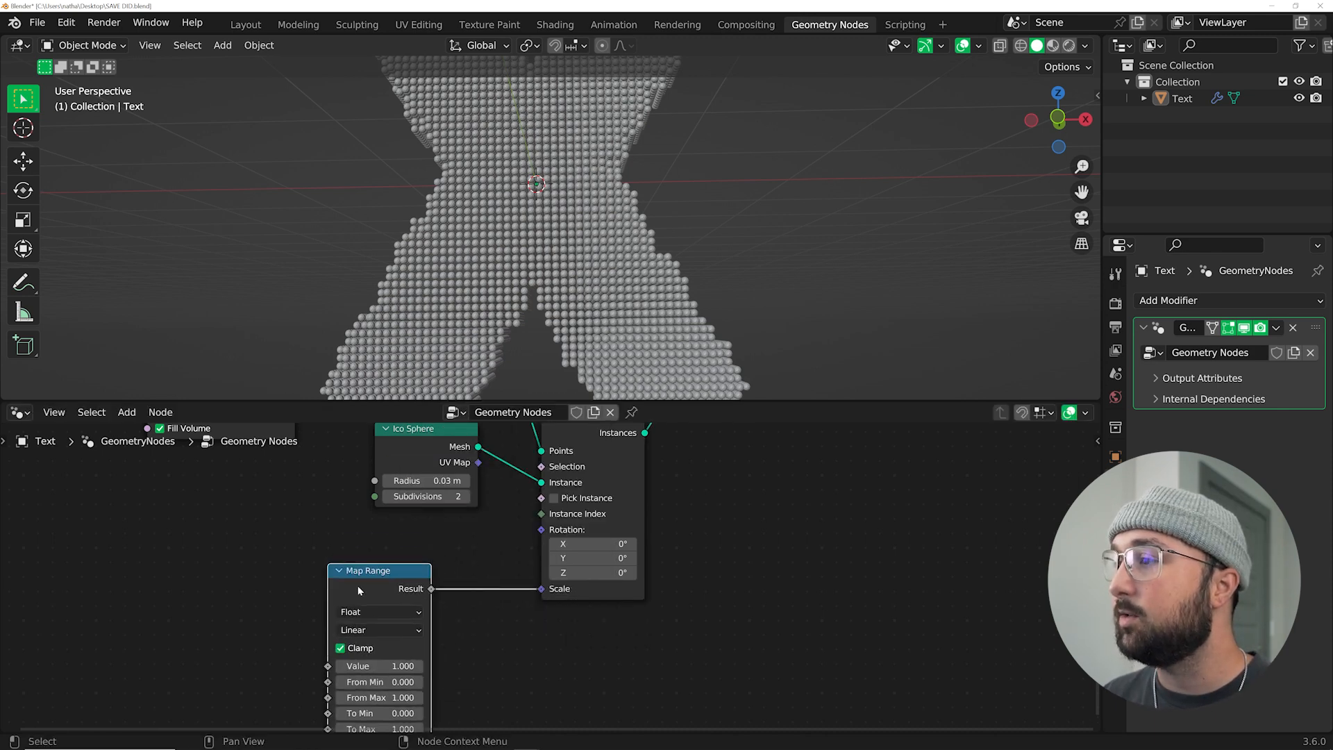
{"action": "left_click", "coordinate": [126, 411]}
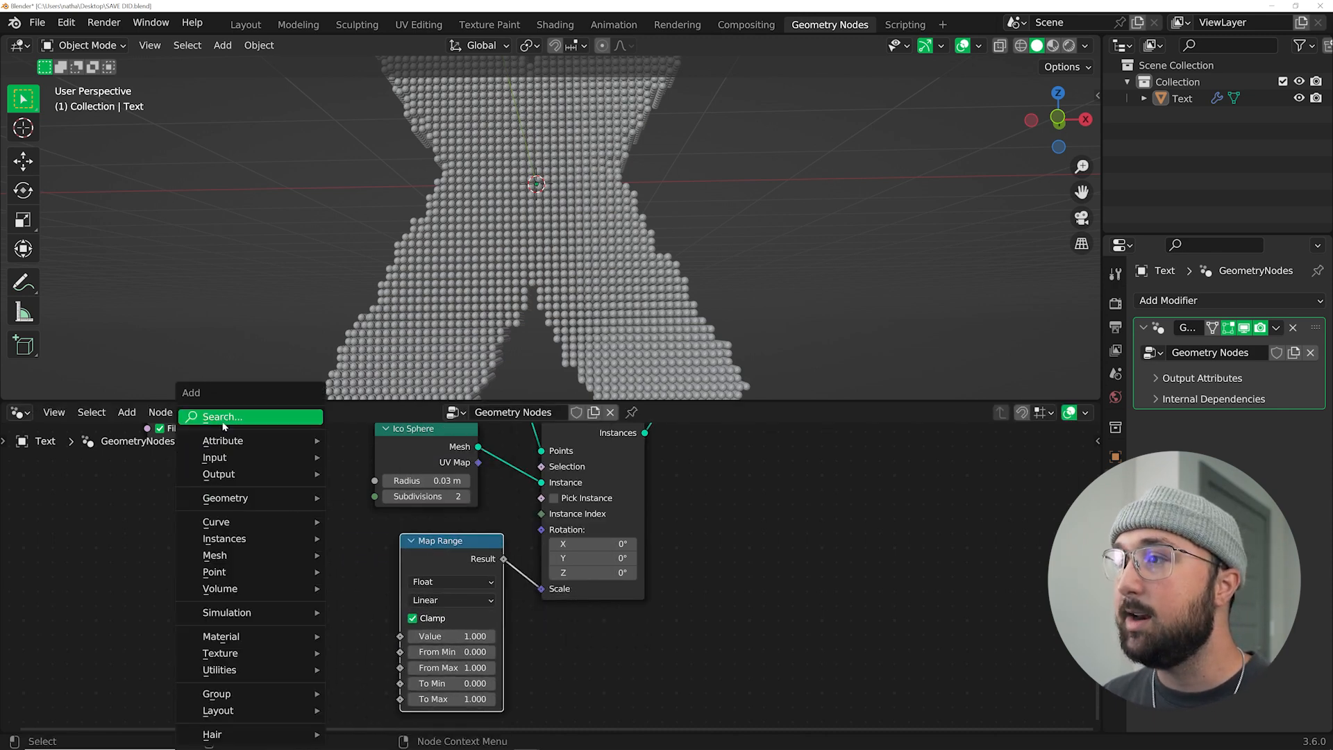
{"action": "type", "text": "WAVE"}
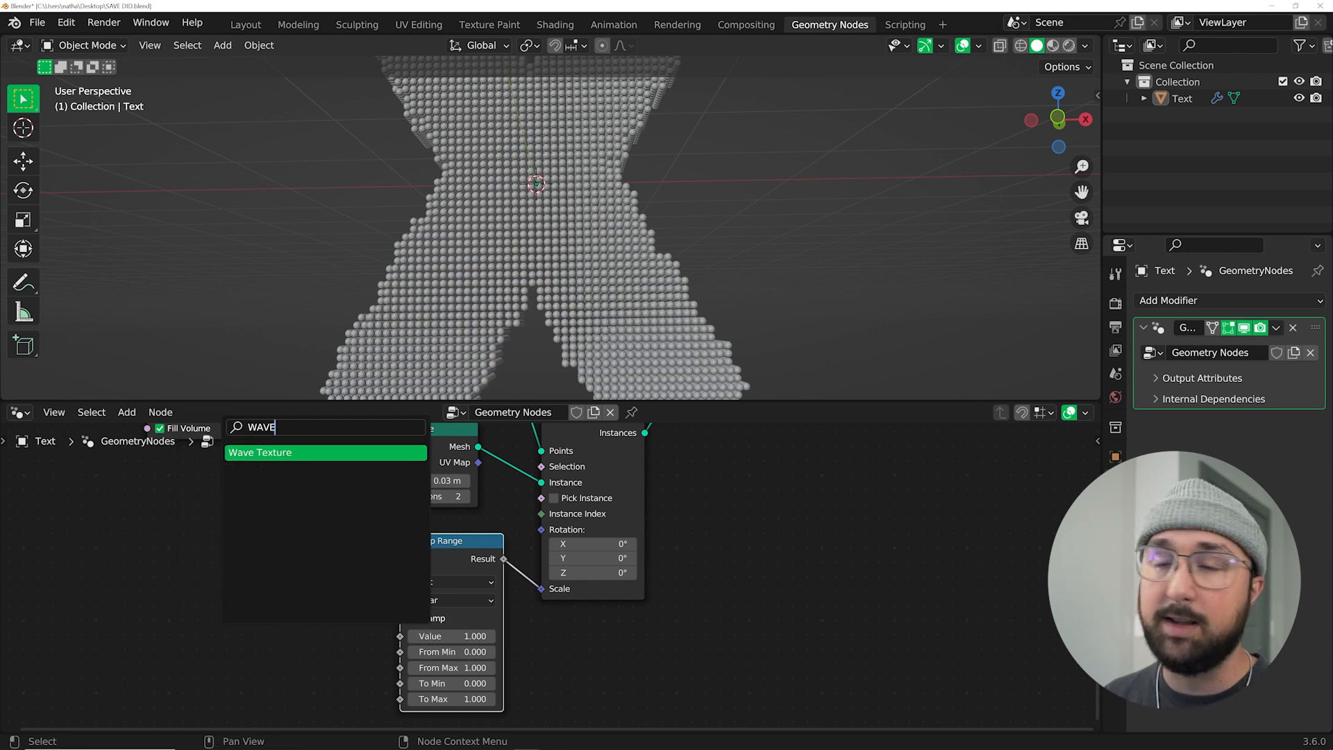
{"action": "left_click", "coordinate": [260, 451]}
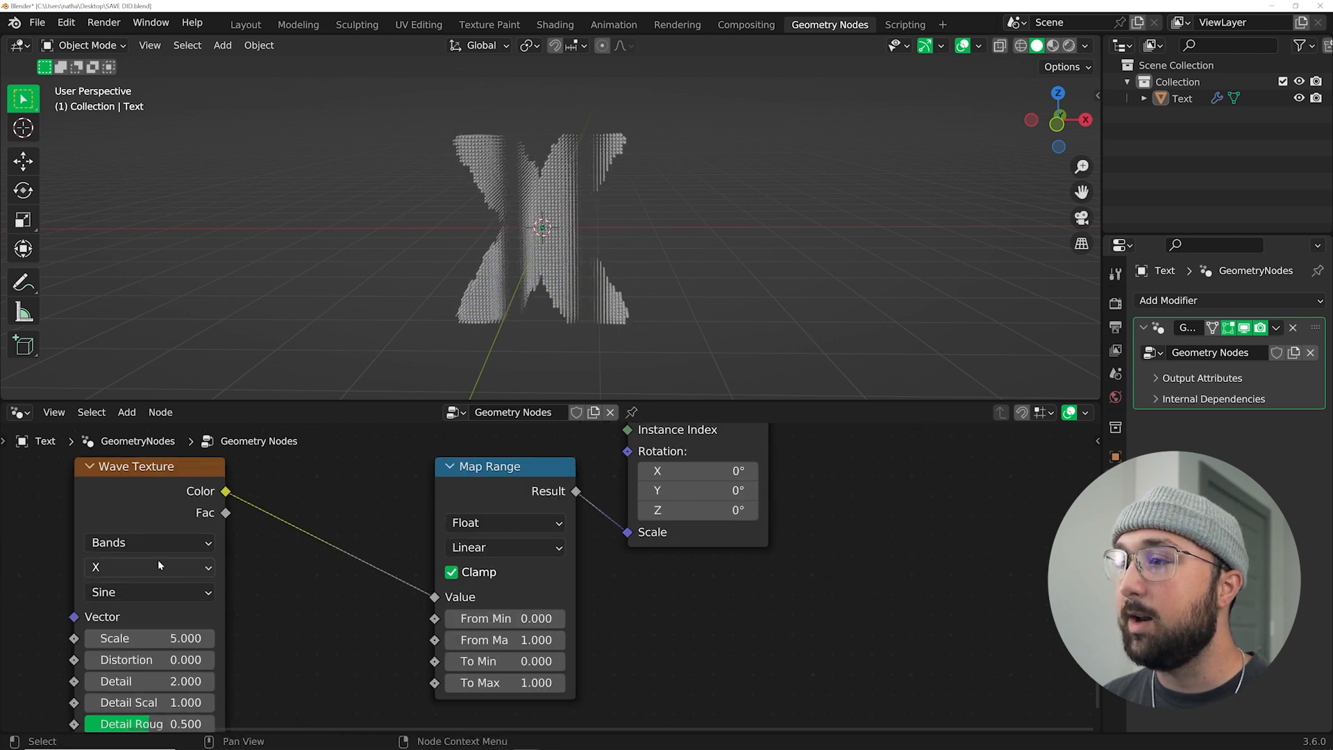
Set the wave texture to Rings spreading Spherically and inspect the ripple.
{"action": "left_click", "coordinate": [149, 542]}
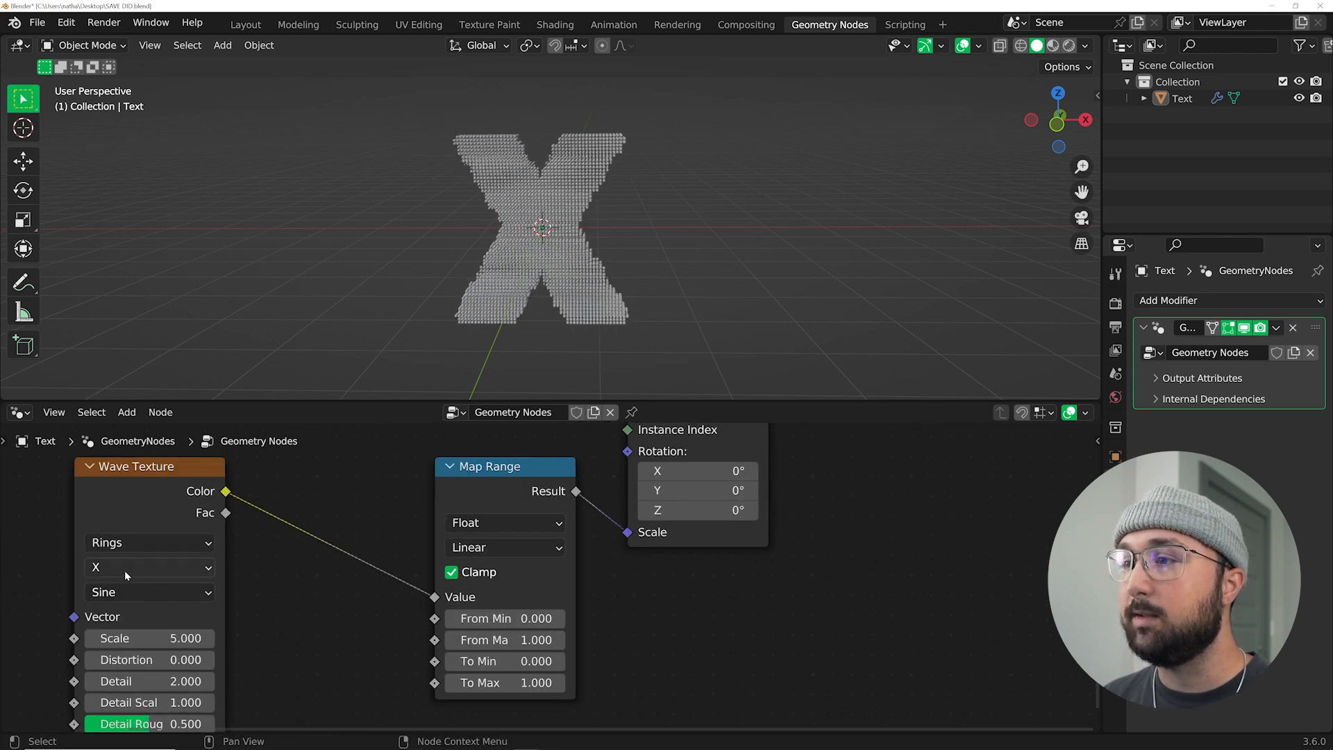
{"action": "left_click", "coordinate": [117, 567]}
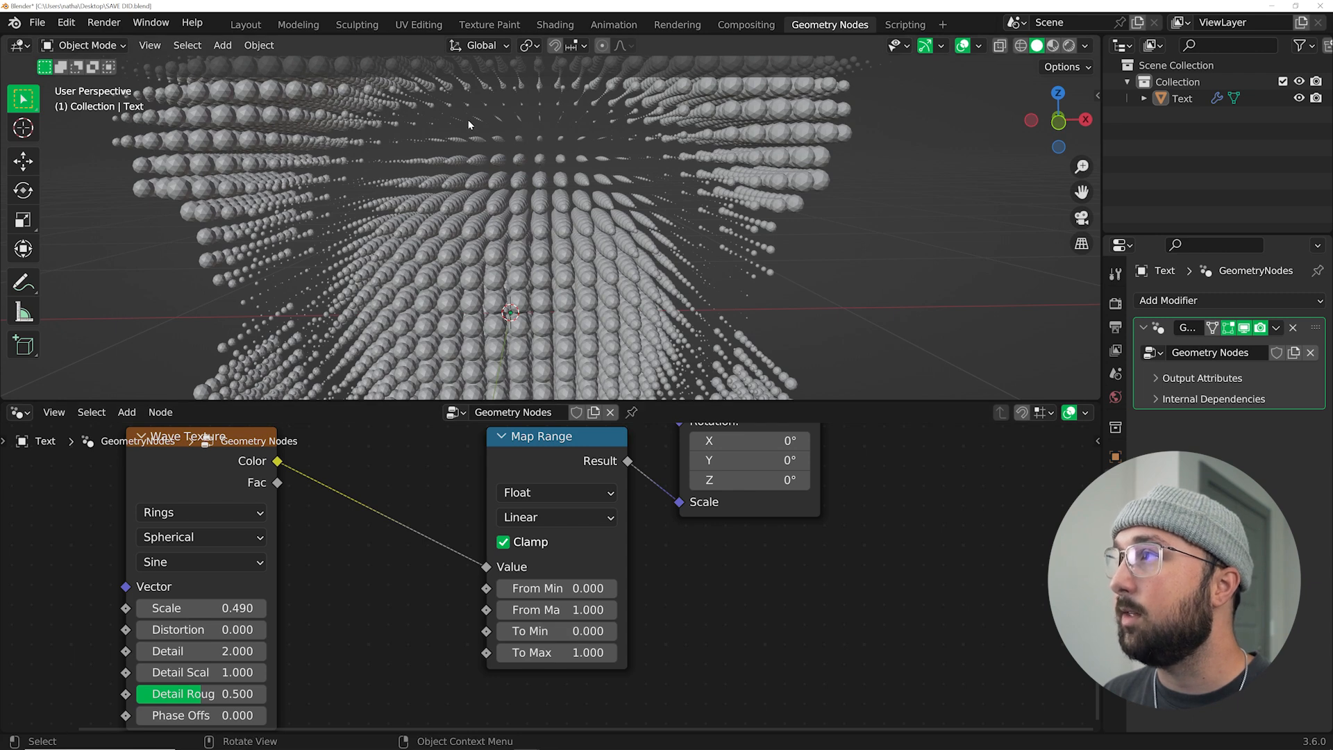
{"action": "left_click_drag", "start_coordinate": [556, 631], "coordinate": [579, 632]}
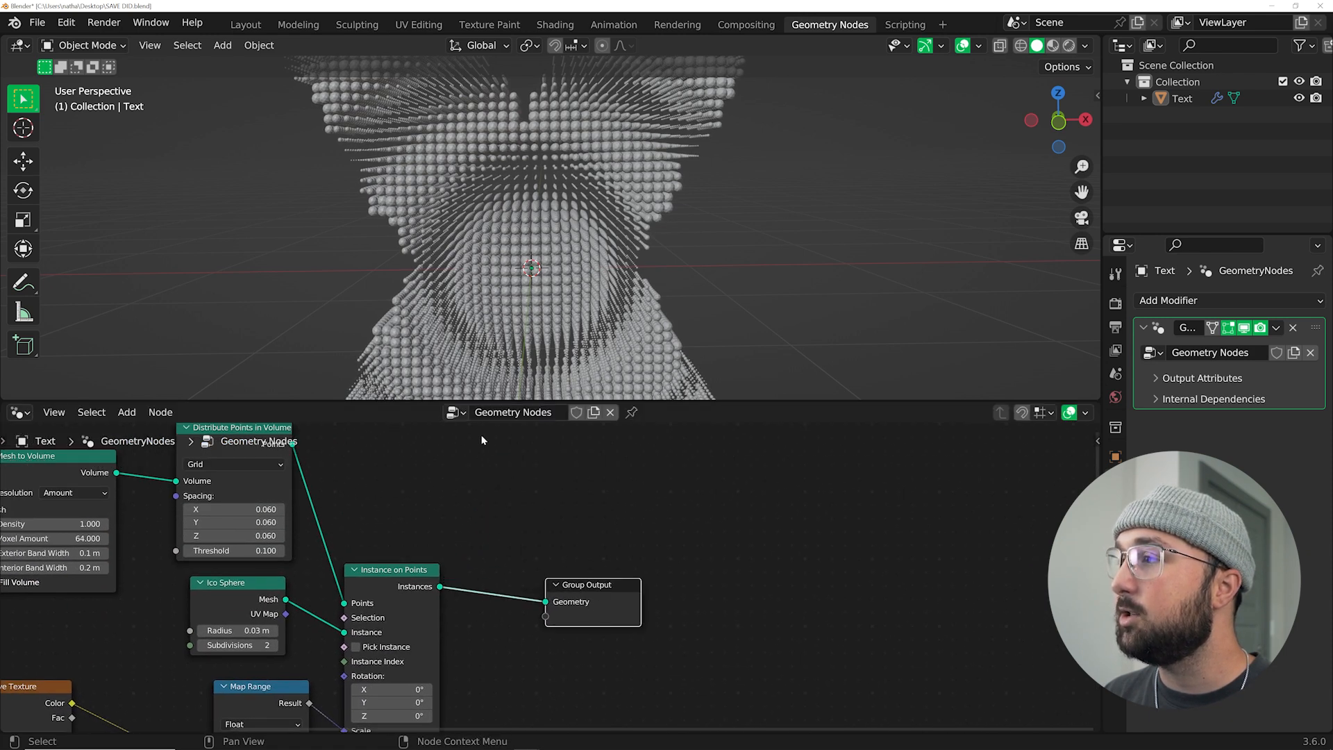
Widen the size range to To Min -0.22 and To Max 1.46 and shift the phase offset.
{"action": "type", "text": "SET S"}
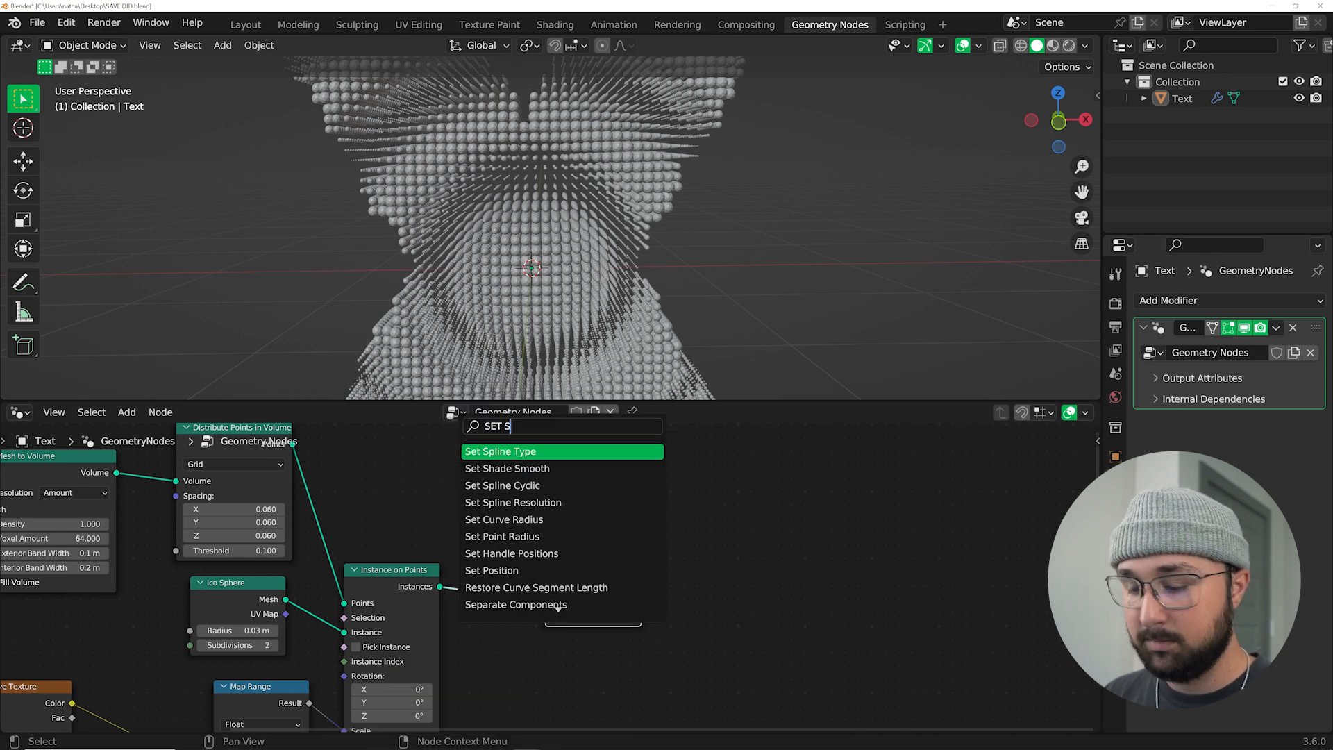
{"action": "left_click", "coordinate": [507, 468]}
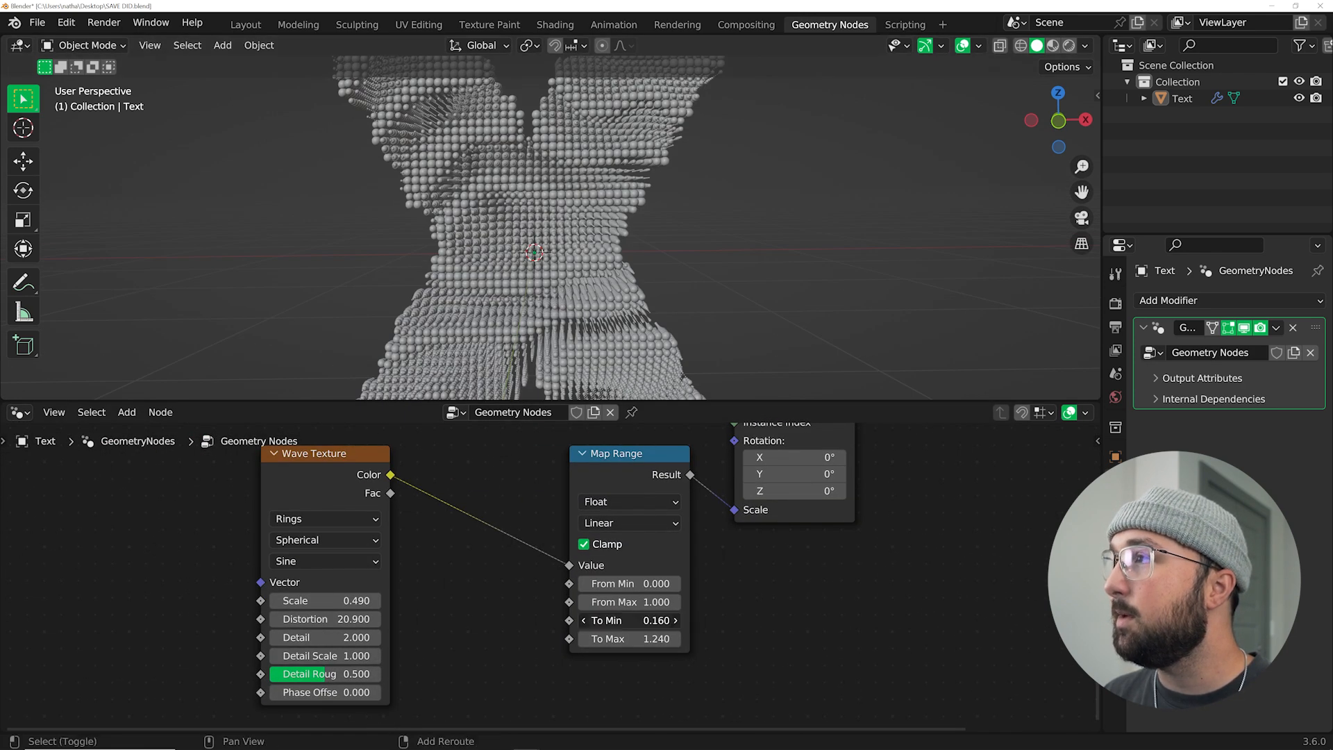
{"action": "left_click_drag", "start_coordinate": [603, 620], "coordinate": [646, 620]}
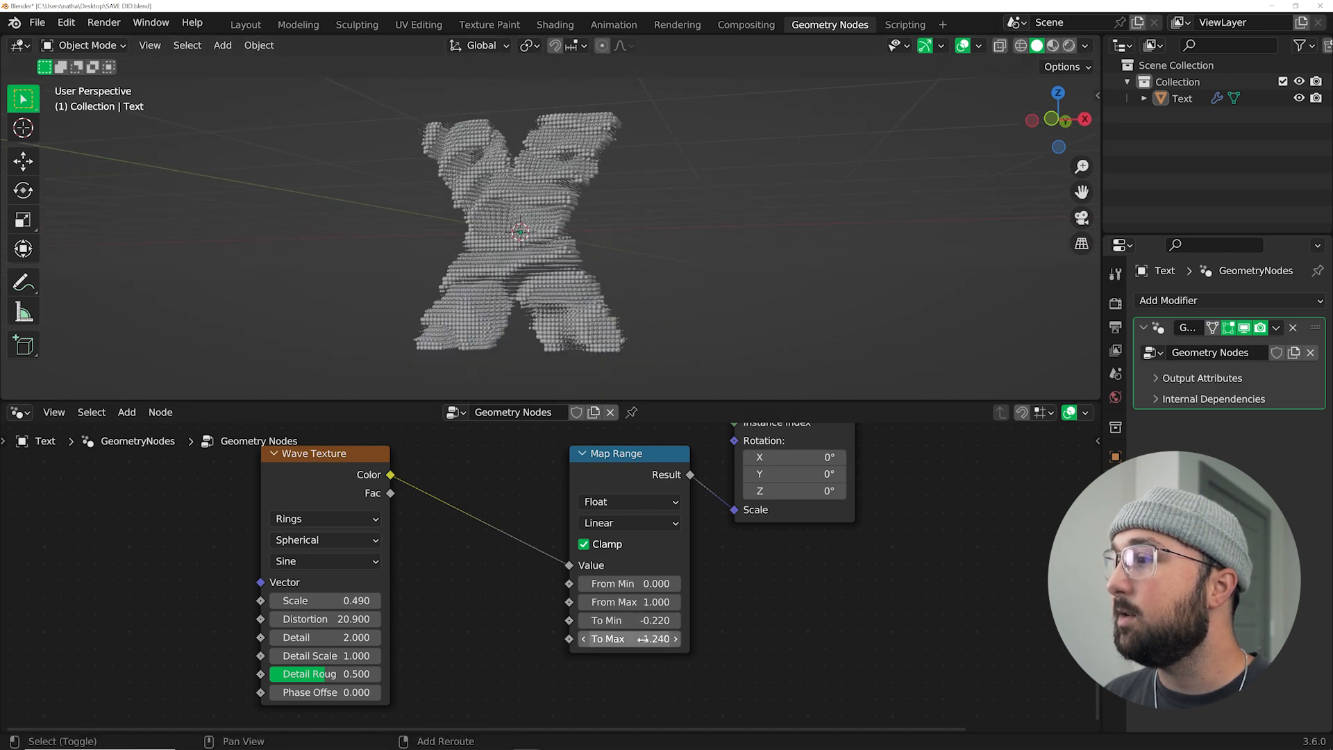
{"action": "left_click_drag", "start_coordinate": [629, 639], "coordinate": [646, 638]}
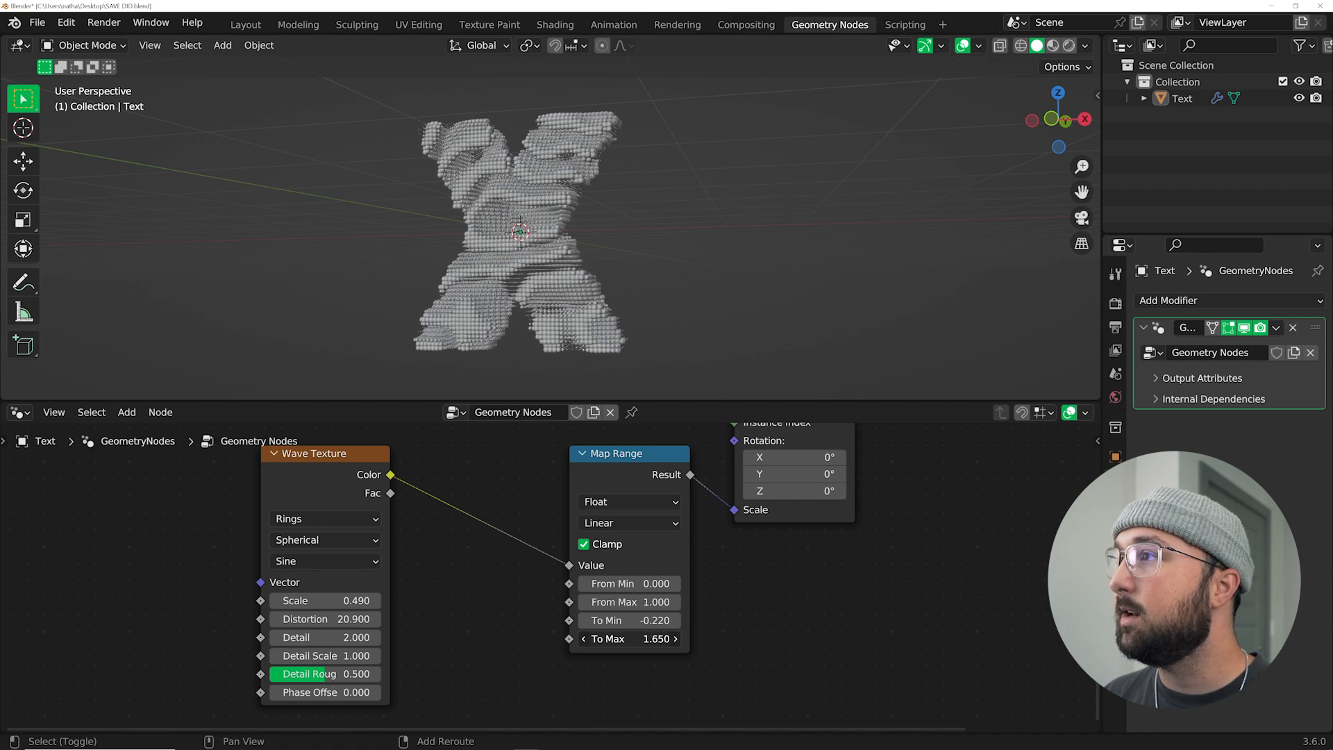
{"action": "left_click_drag", "start_coordinate": [629, 639], "coordinate": [646, 639]}
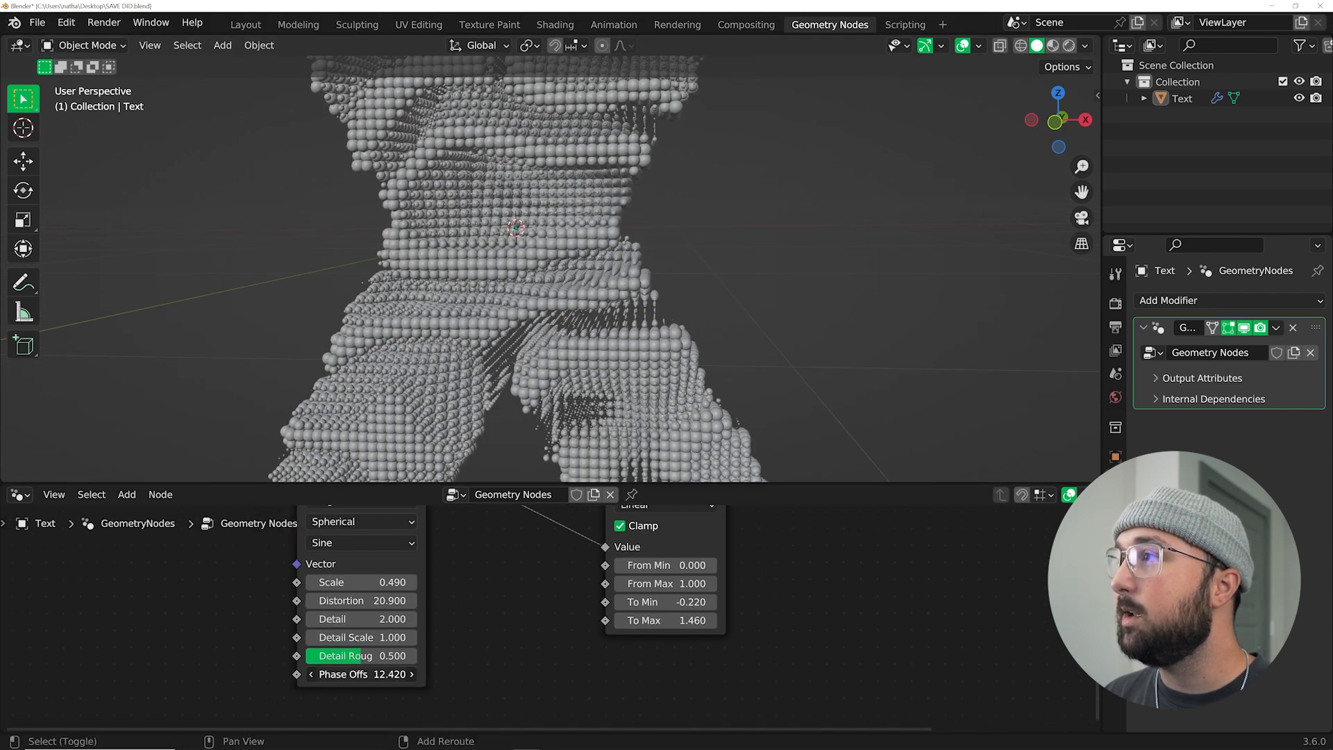
{"action": "left_click_drag", "start_coordinate": [357, 674], "coordinate": [408, 674]}
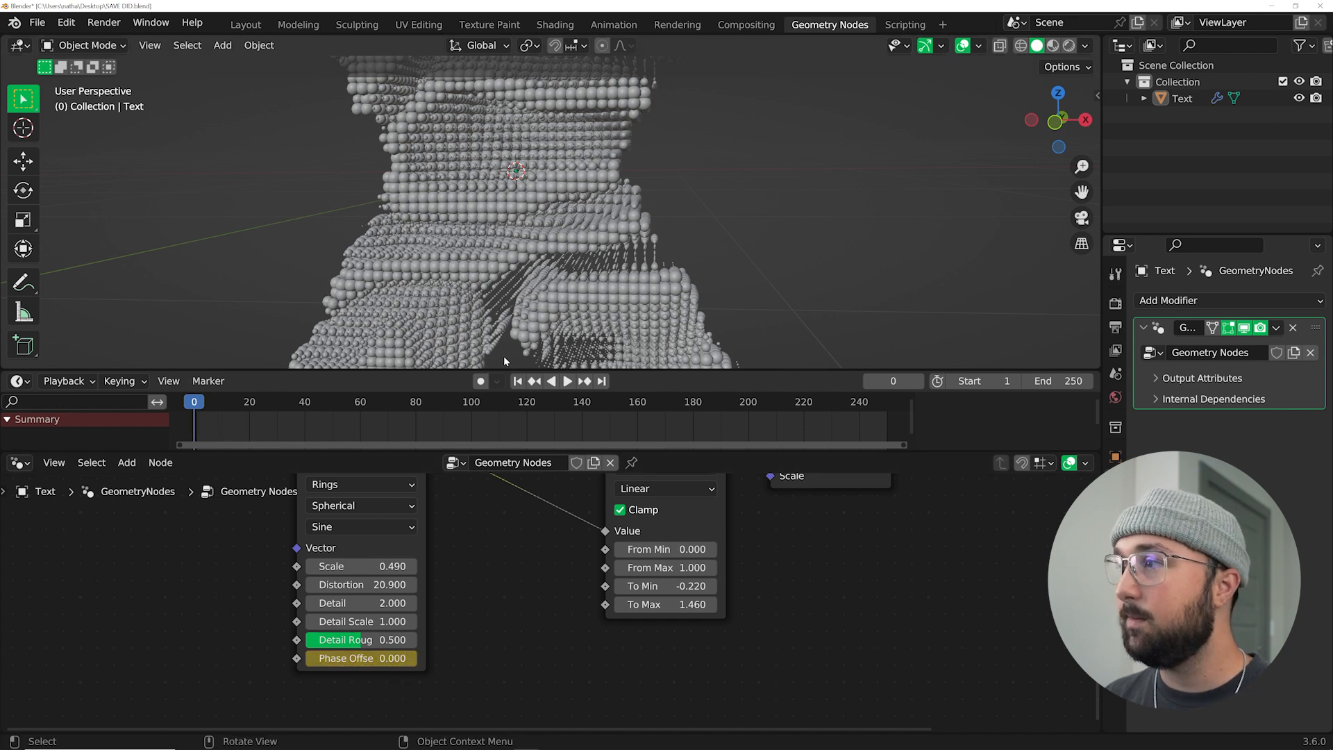
Keyframe the phase offset to 10*pi at frame 250 for a looping wave.
{"action": "left_click", "coordinate": [603, 381]}
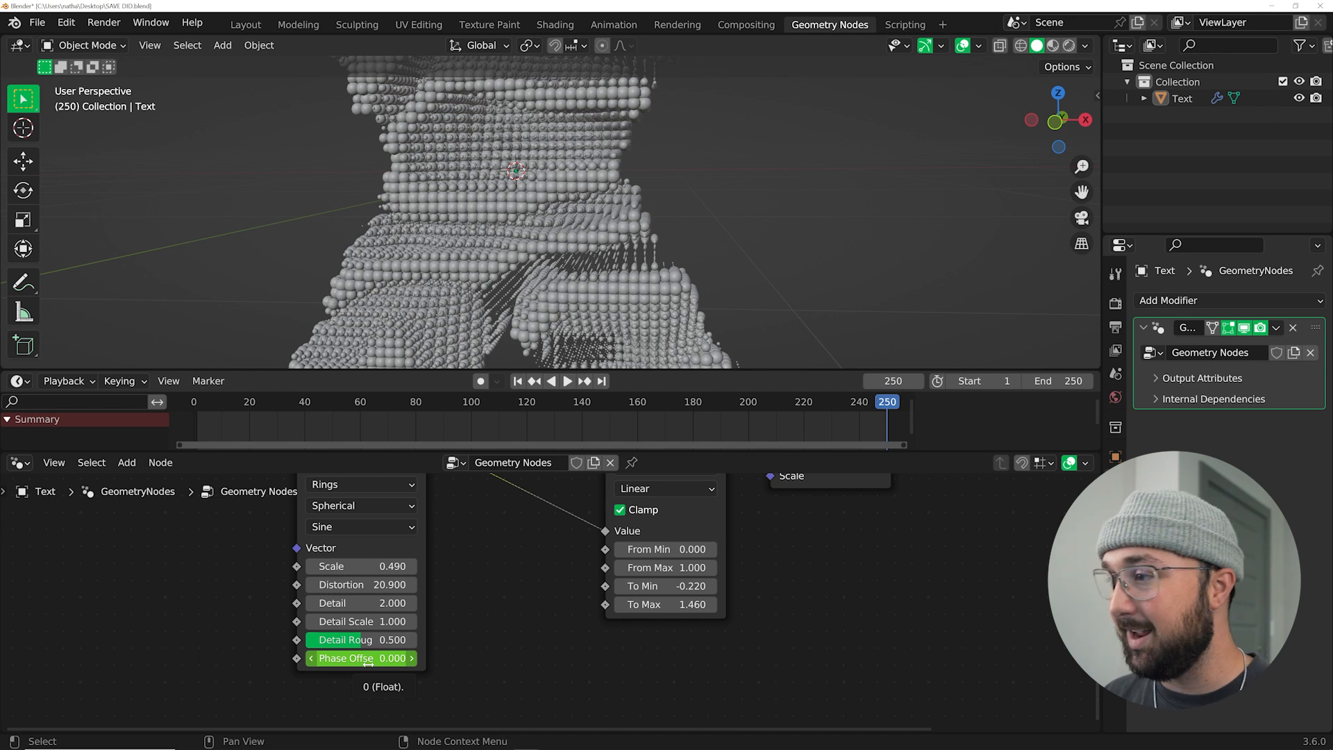
{"action": "type", "text": "10*"}
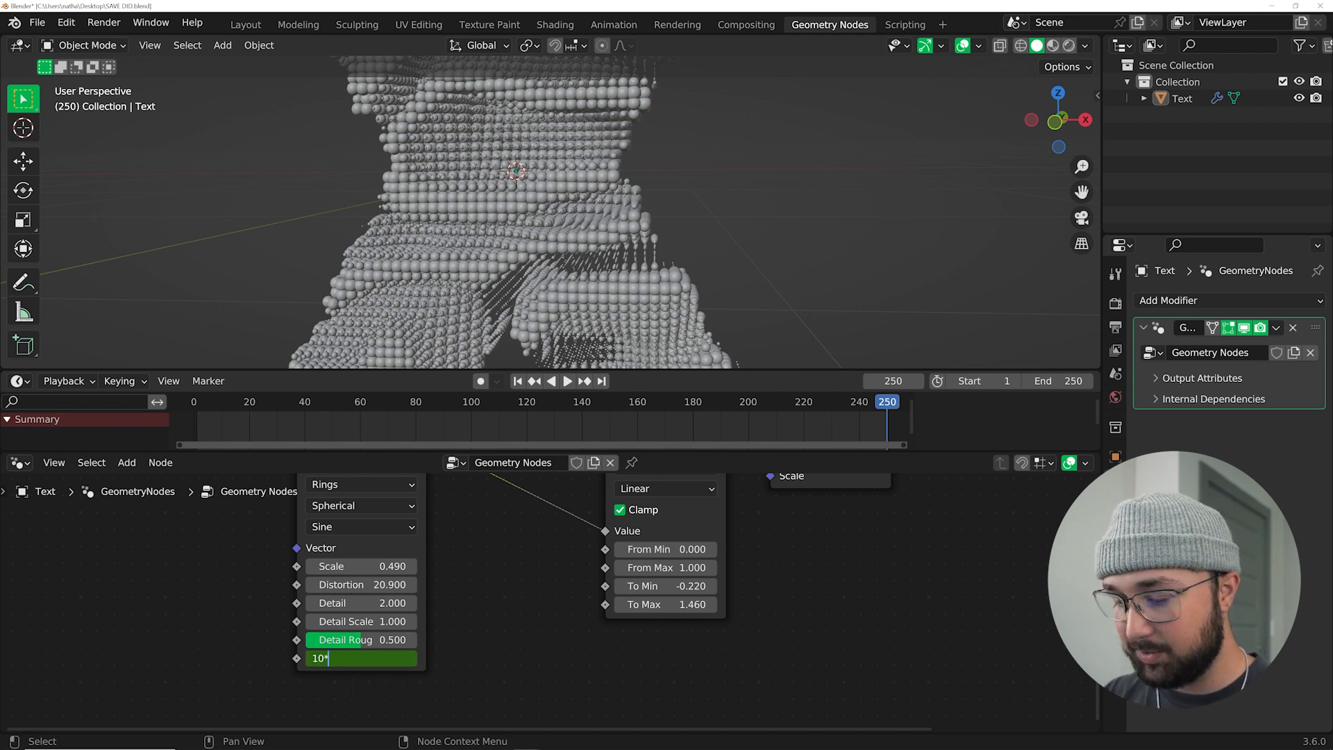
{"action": "key", "text": "Return"}
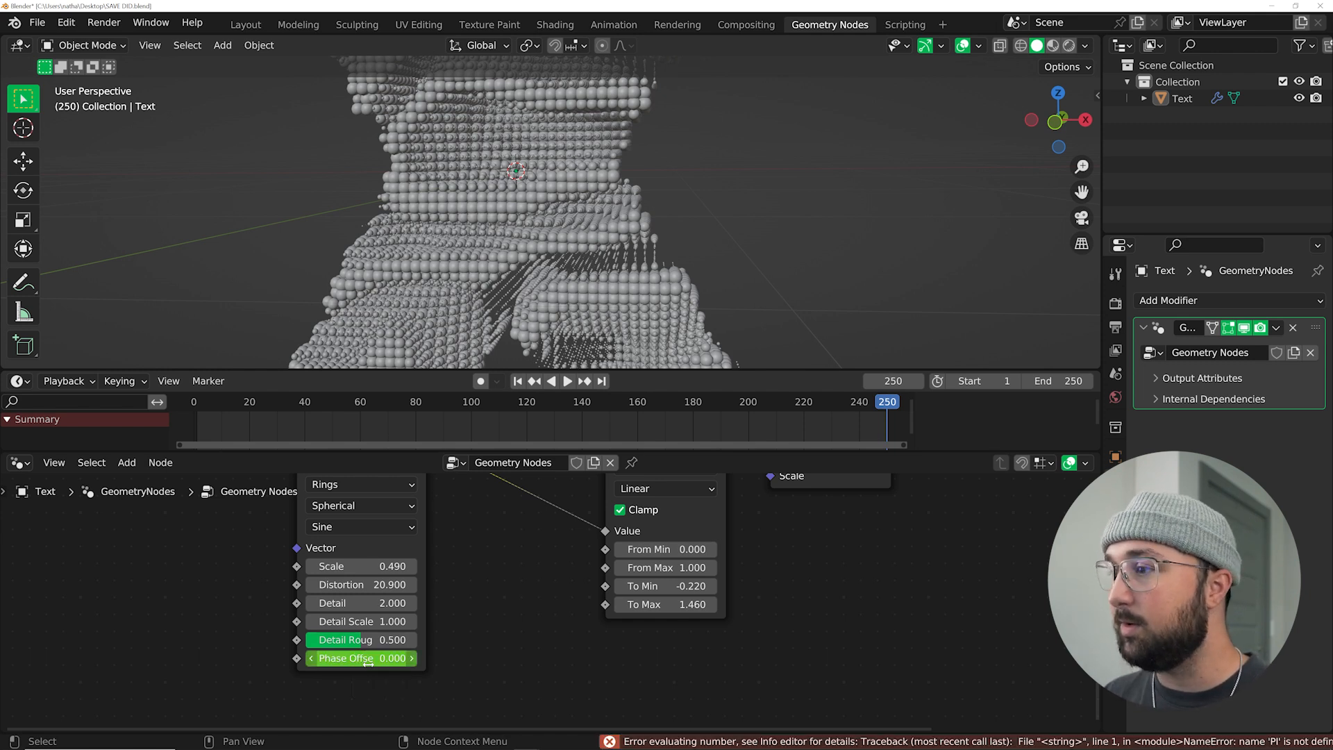
{"action": "double_click", "coordinate": [360, 658]}
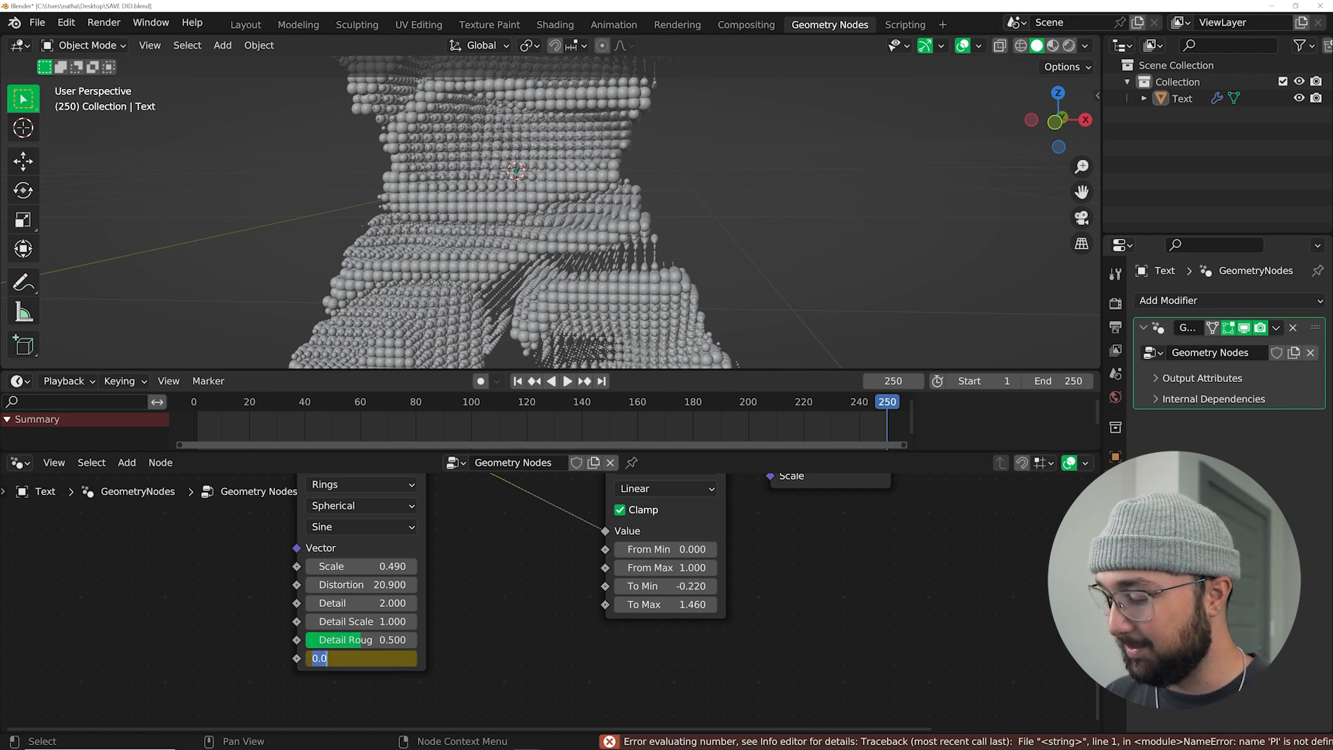
{"action": "type", "text": "10*pi"}
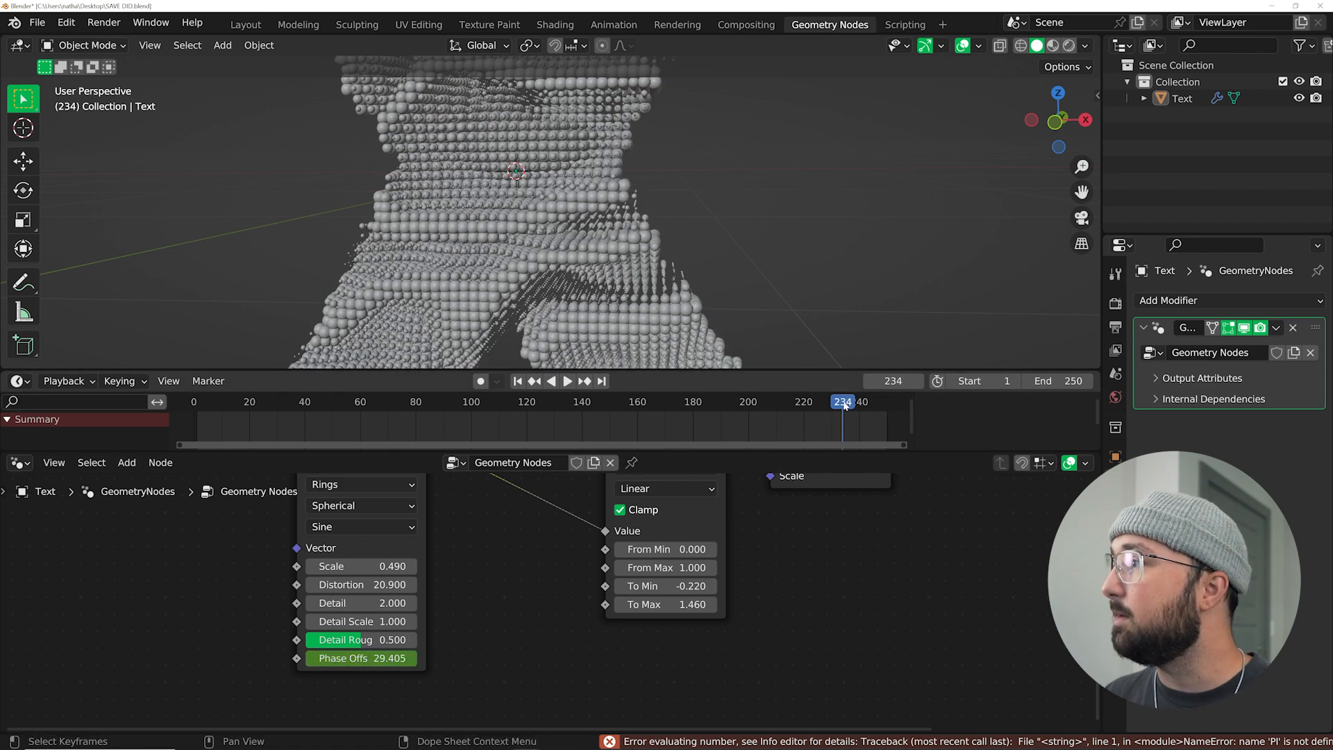
Scrub the timeline to preview the ripple at late, early and middle frames.
{"action": "left_click", "coordinate": [567, 382]}
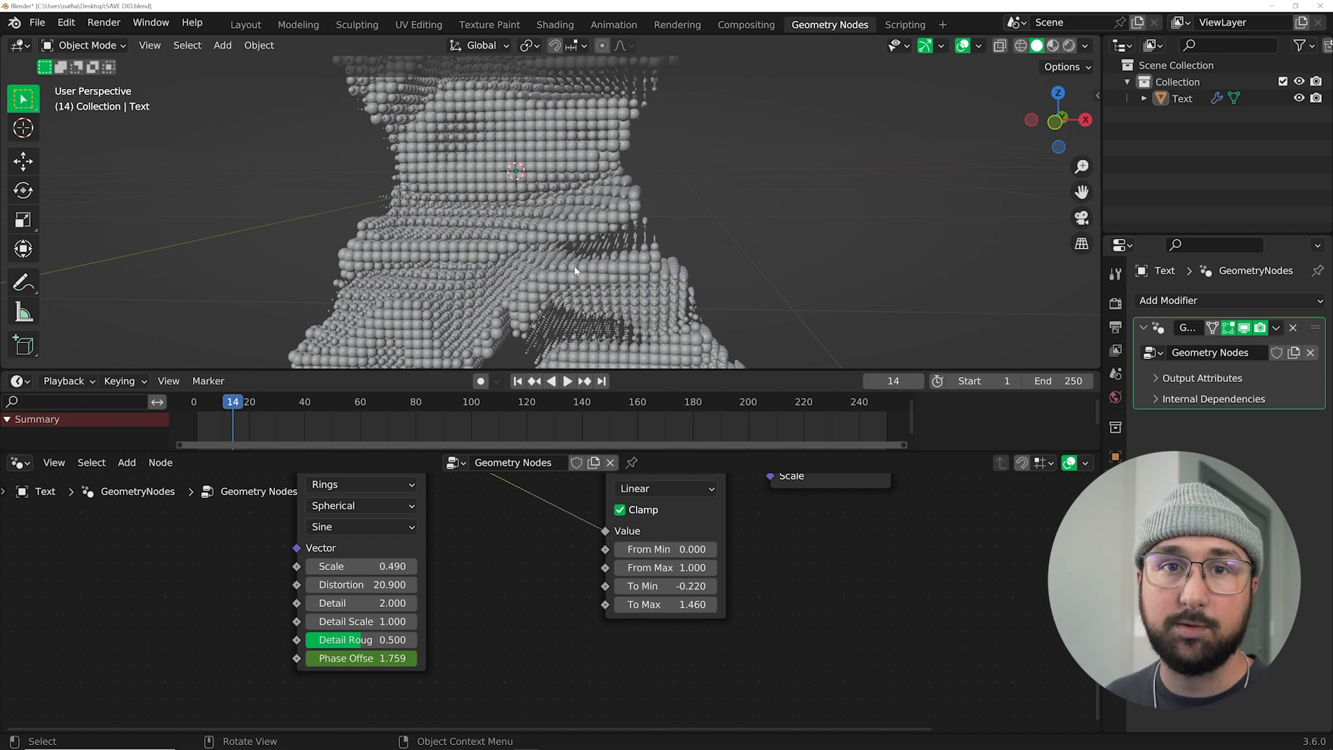
{"action": "left_click", "coordinate": [567, 382]}
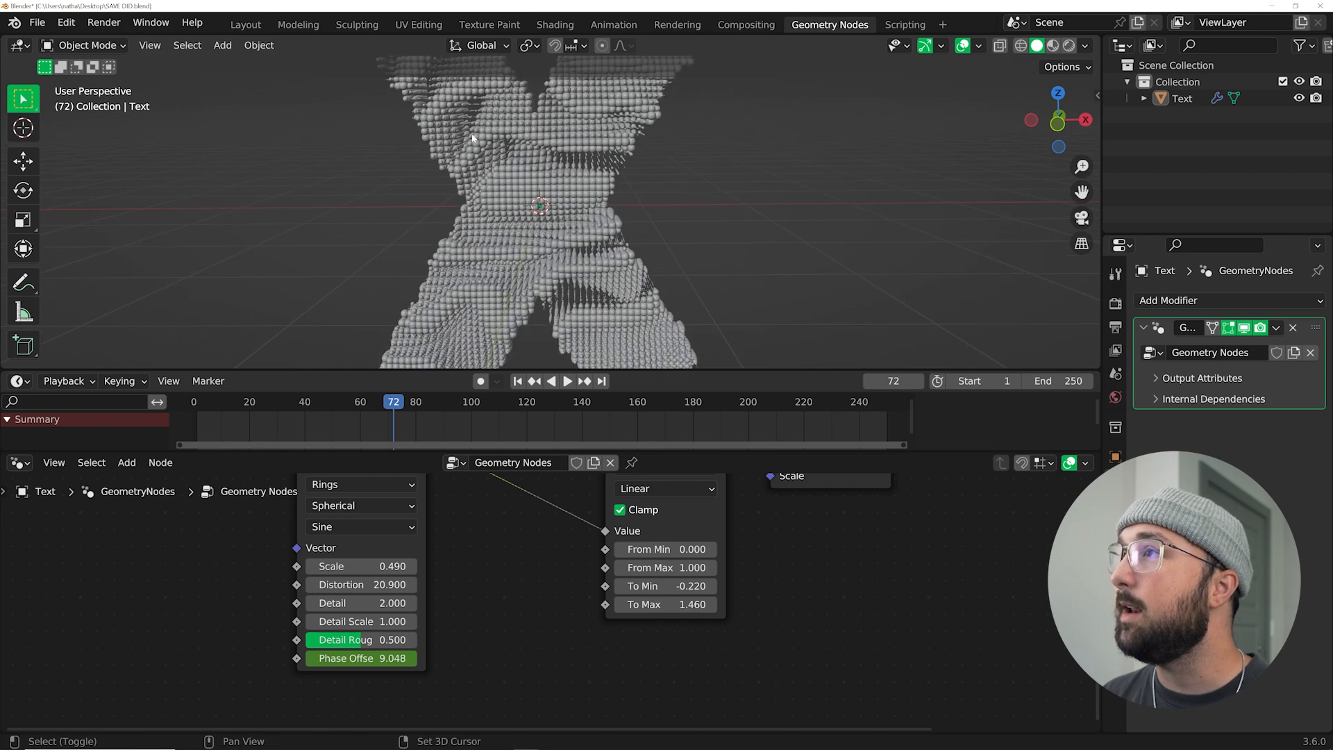
{"action": "left_click", "coordinate": [245, 23]}
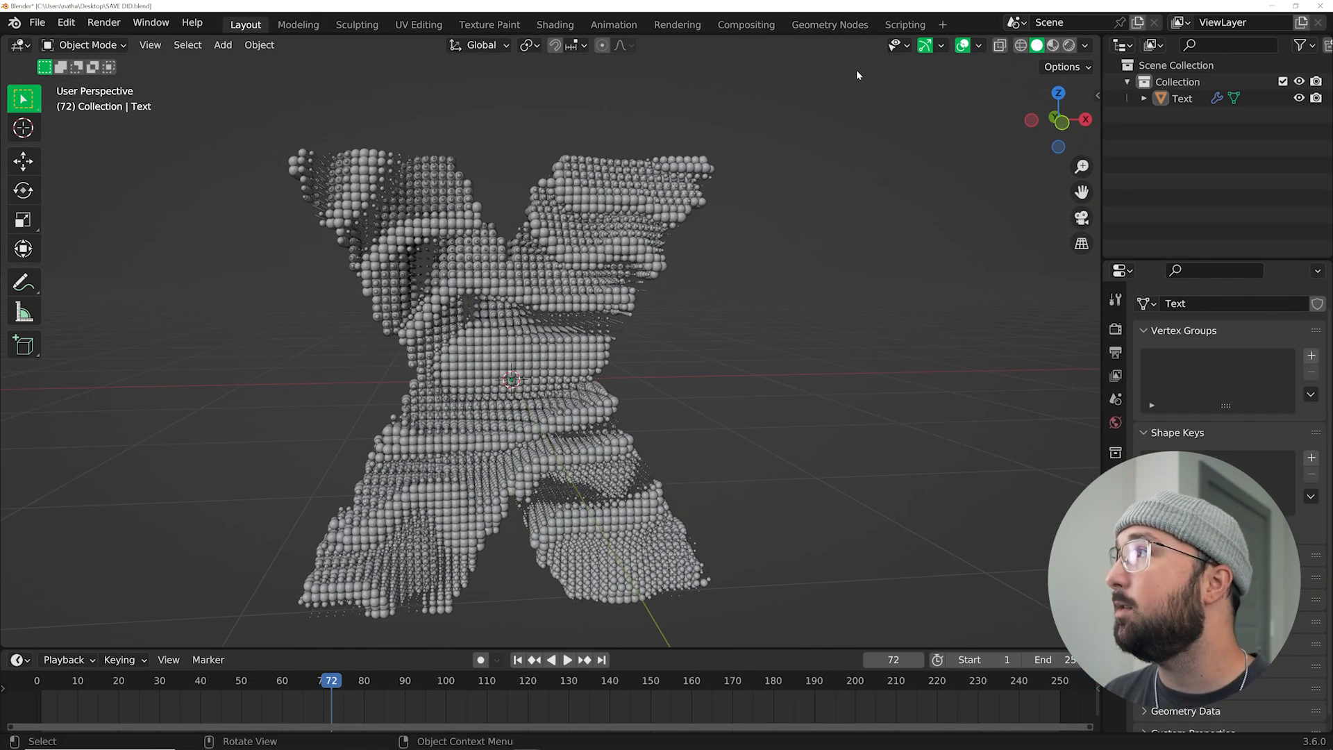
Preview rendered shading and add a Set Material node before the Group Output.
{"action": "left_click", "coordinate": [829, 24]}
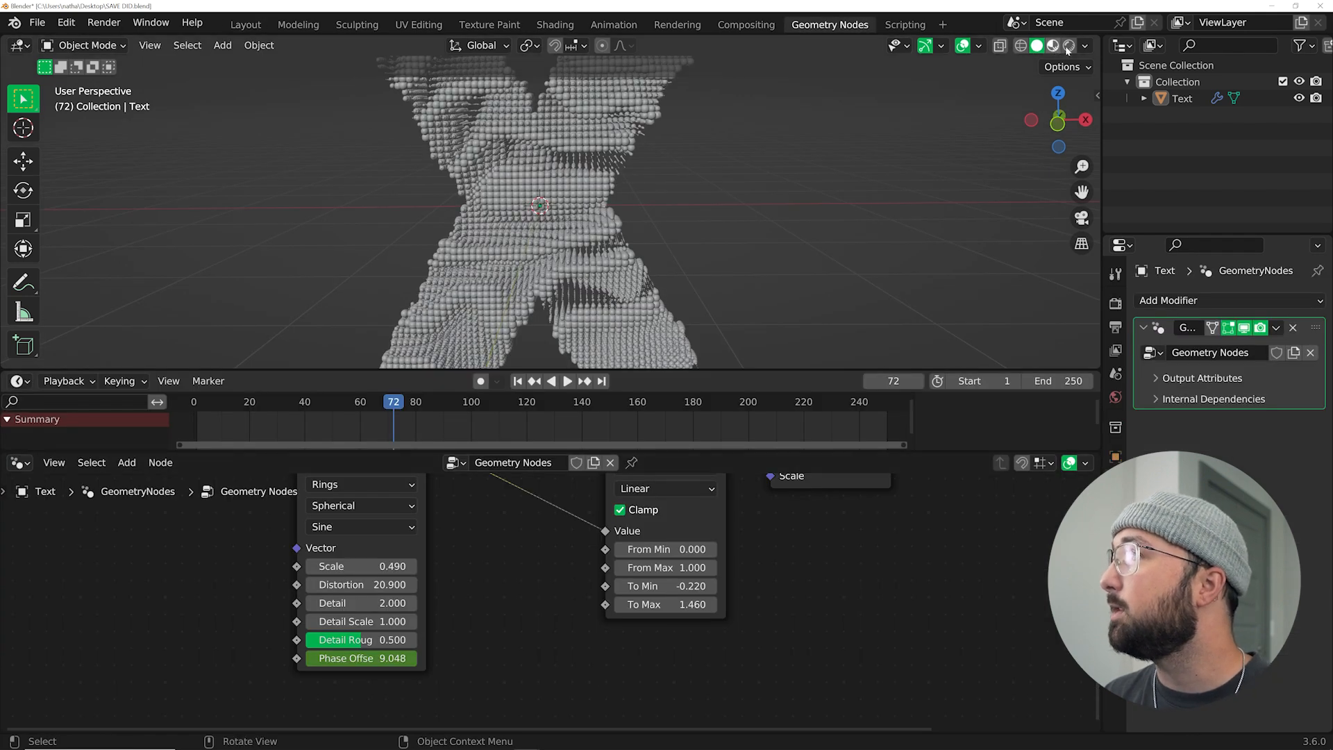
{"action": "left_click", "coordinate": [1067, 45]}
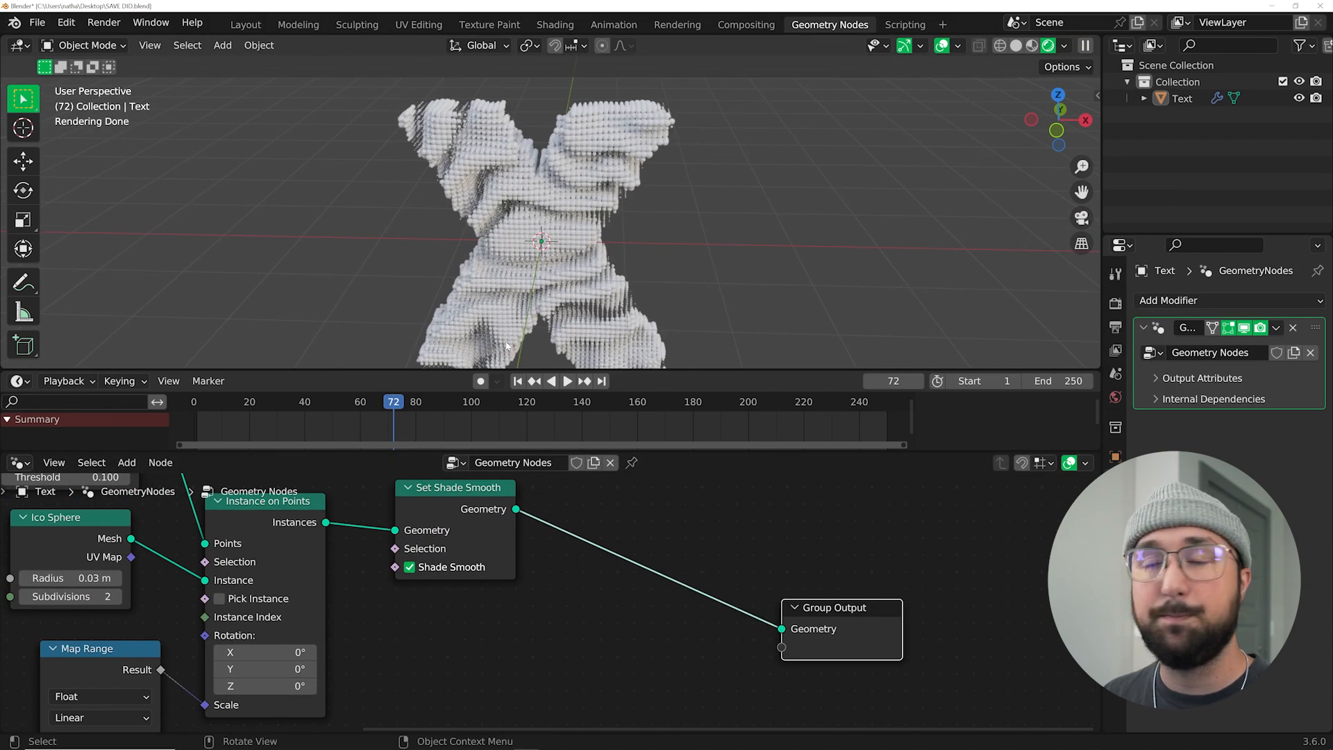
{"action": "left_click", "coordinate": [126, 462]}
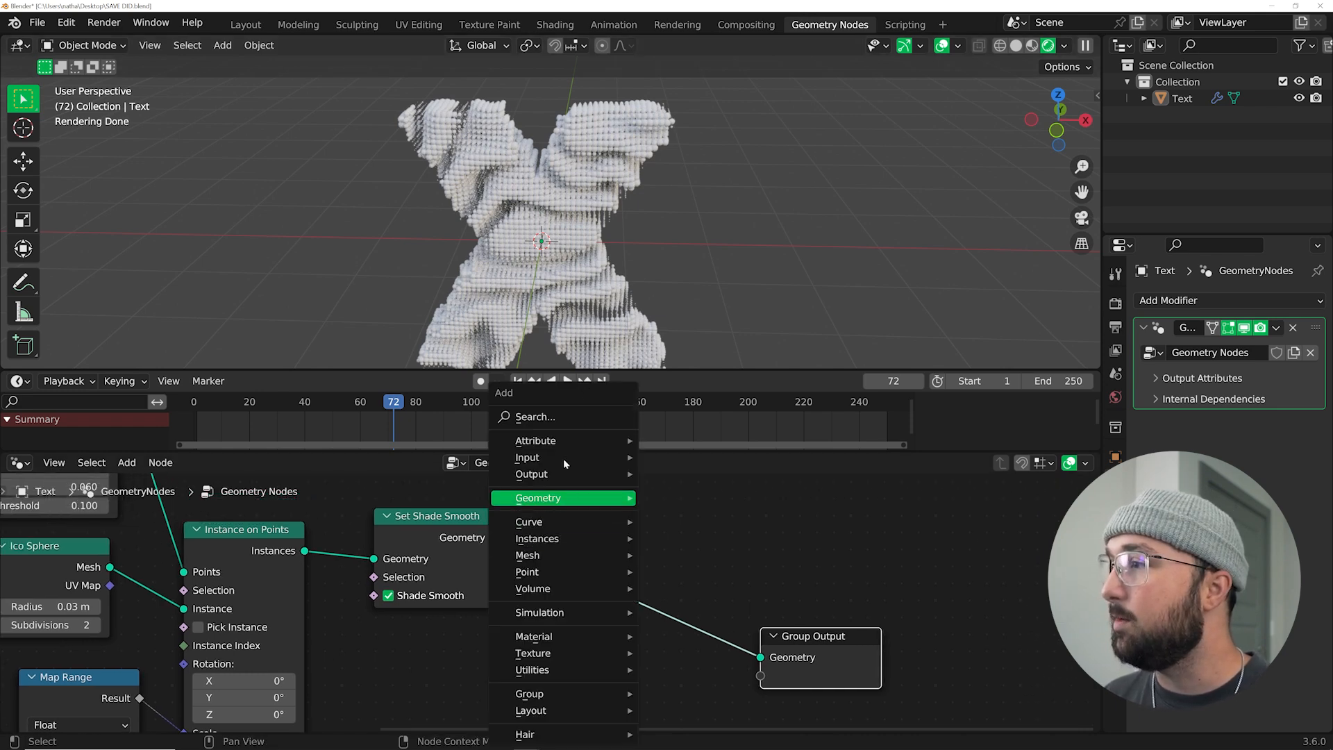
{"action": "type", "text": "set m"}
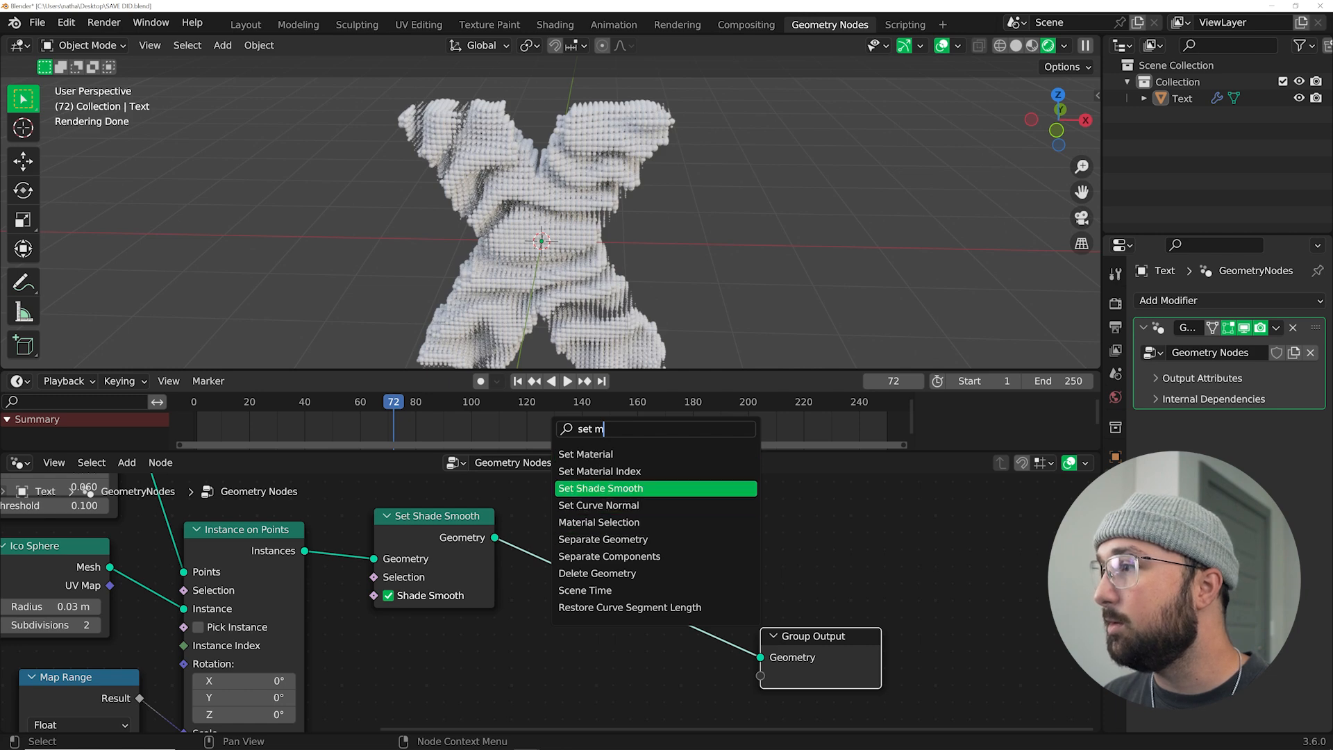
{"action": "type", "text": "a"}
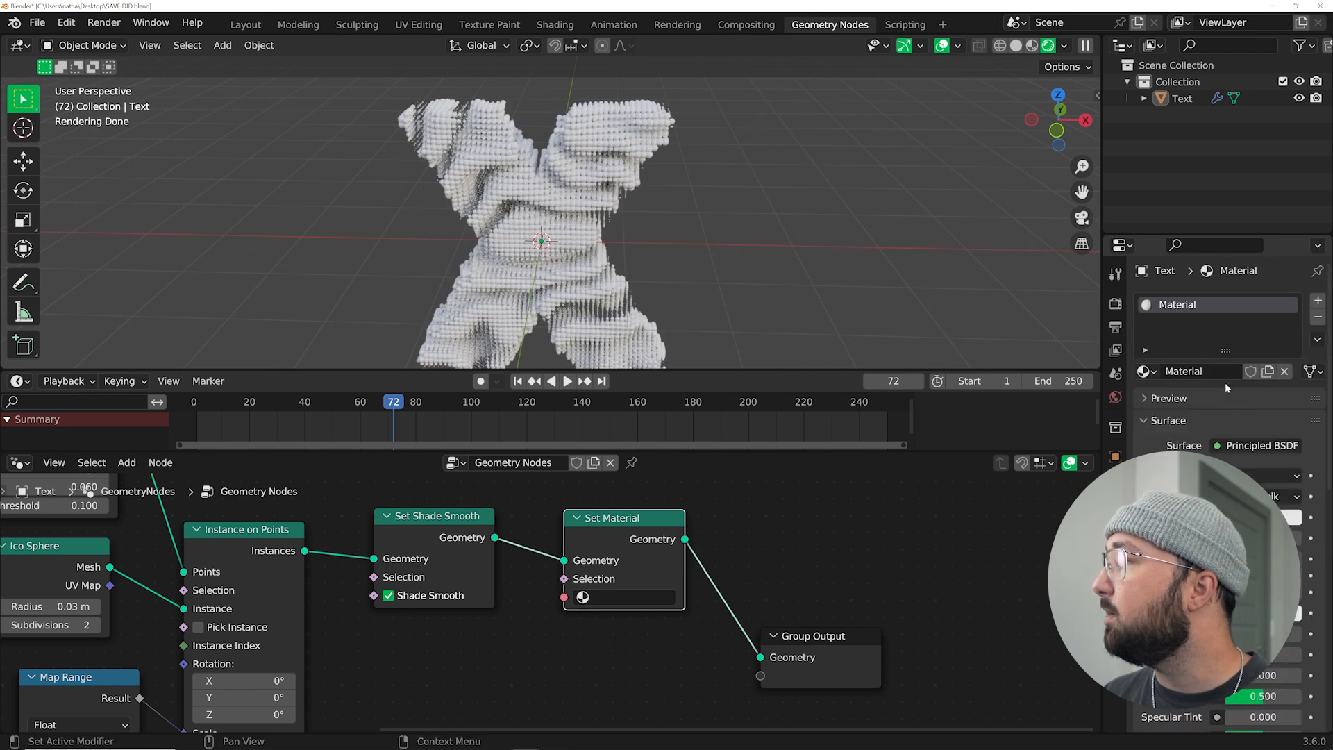
Name the material 'weird' and feed a Color Ramp into its Base Color.
{"action": "type", "text": "weird"}
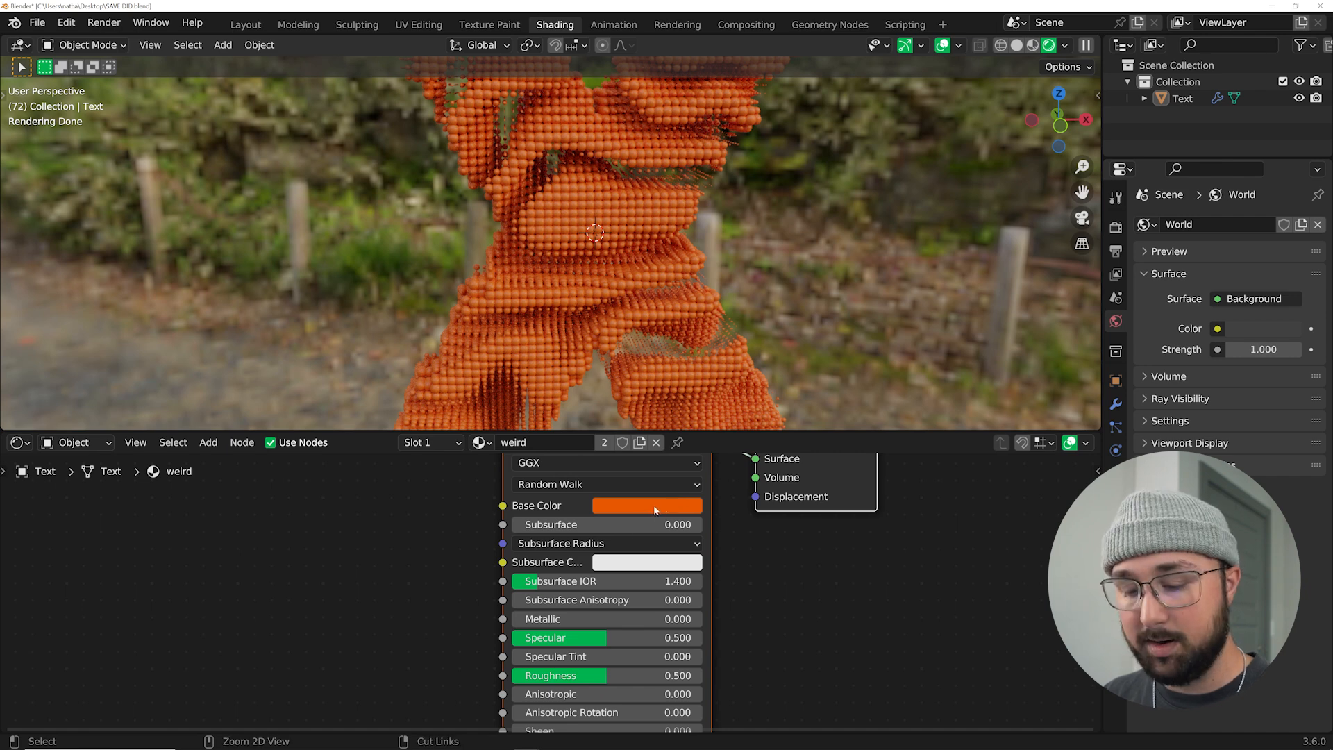
{"action": "type", "text": "col"}
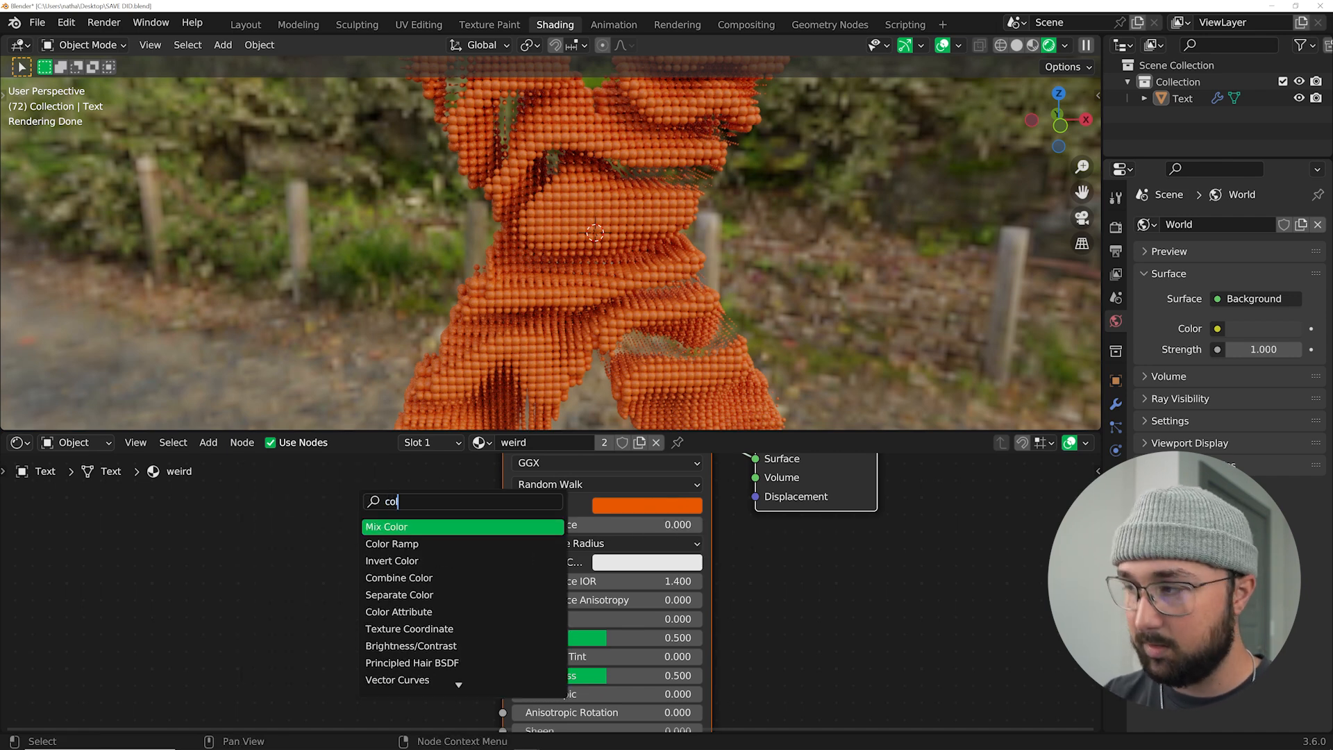
{"action": "left_click", "coordinate": [391, 543]}
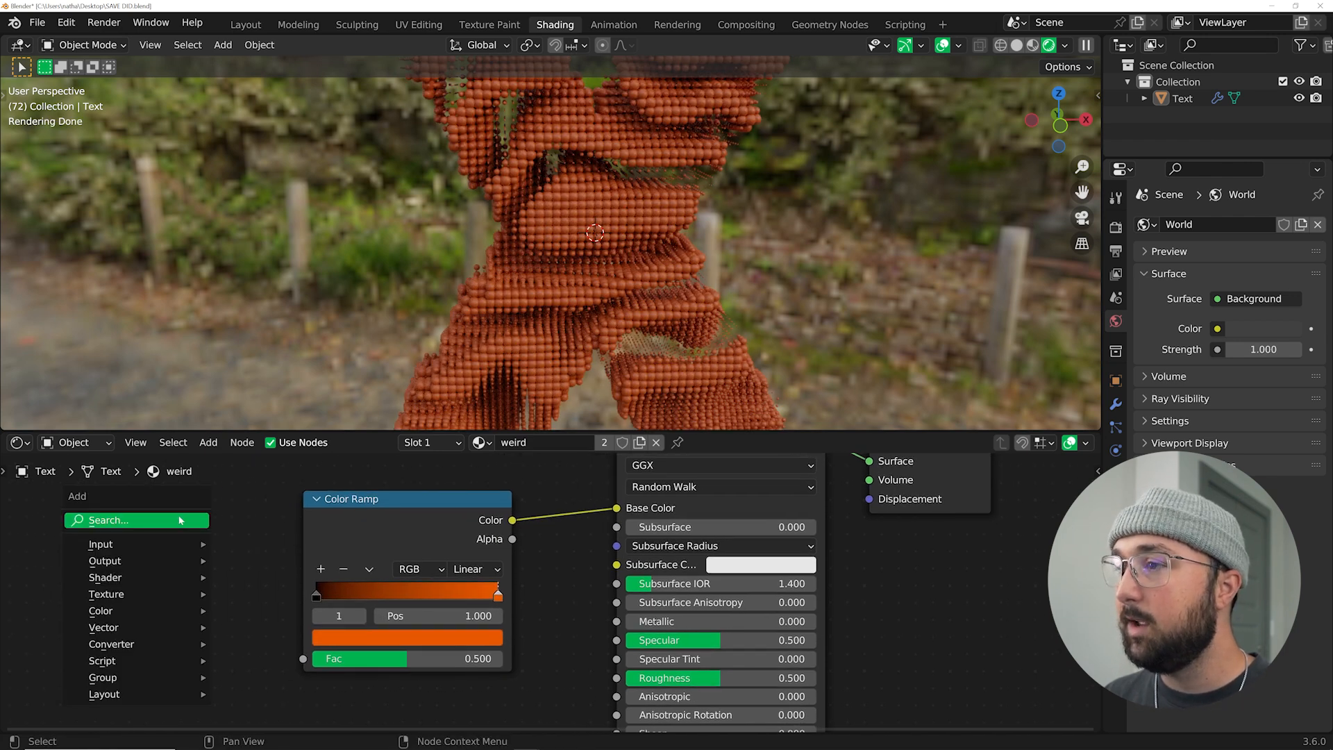
Drive the ramp factor with Ambient Occlusion and pull the dark stop inward.
{"action": "type", "text": "amb"}
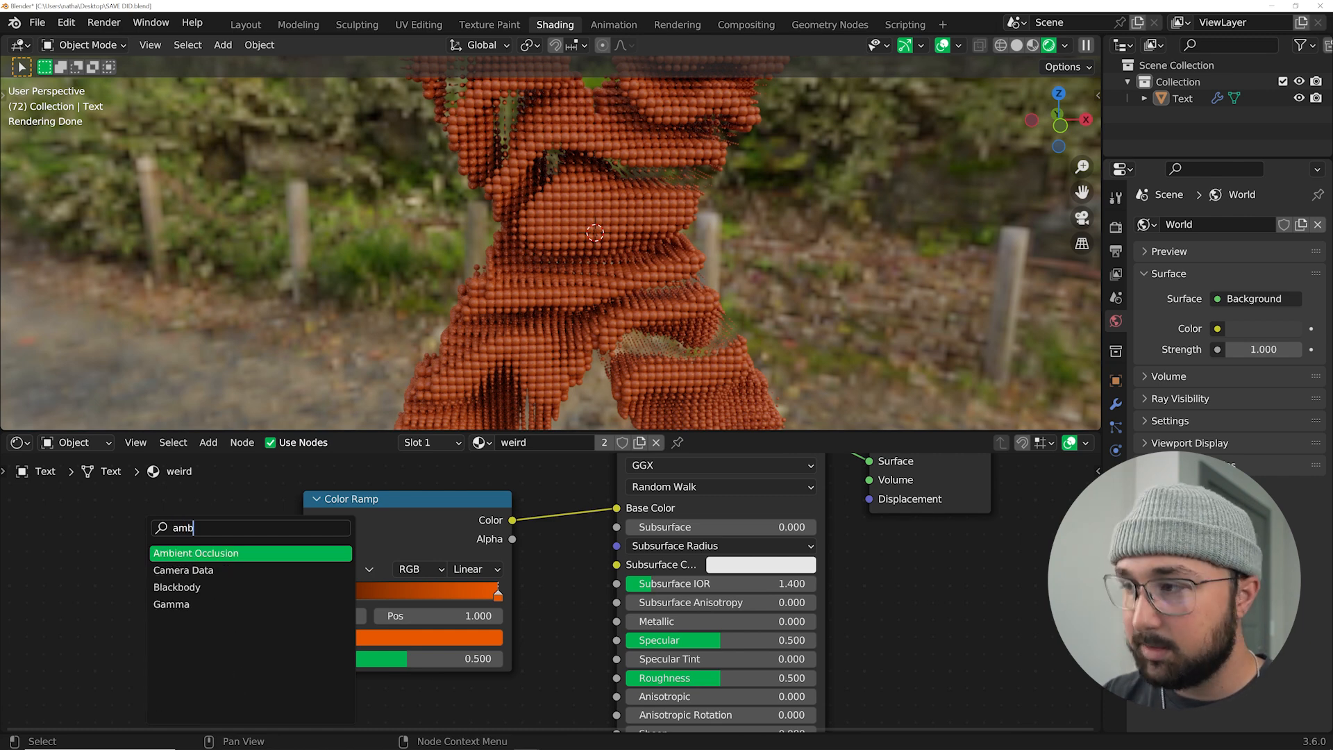
{"action": "left_click", "coordinate": [197, 553]}
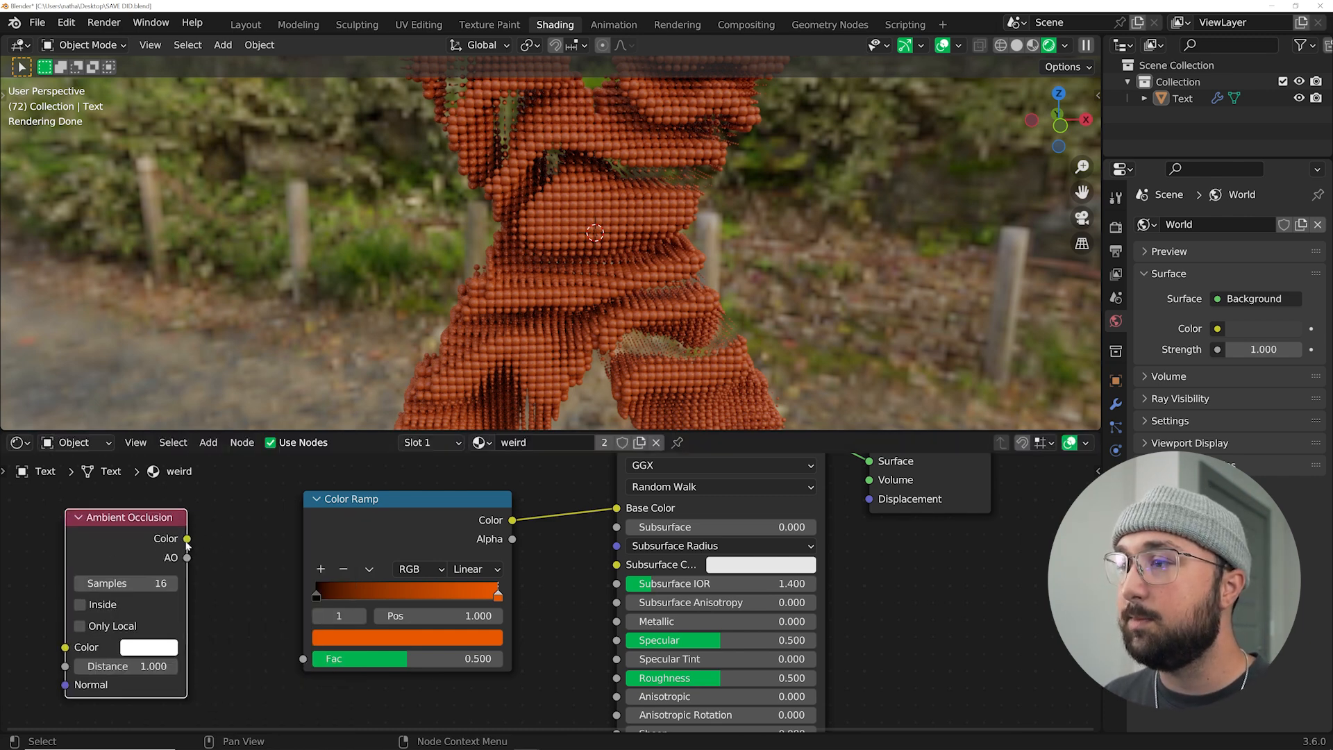
{"action": "left_click_drag", "start_coordinate": [186, 538], "coordinate": [303, 659]}
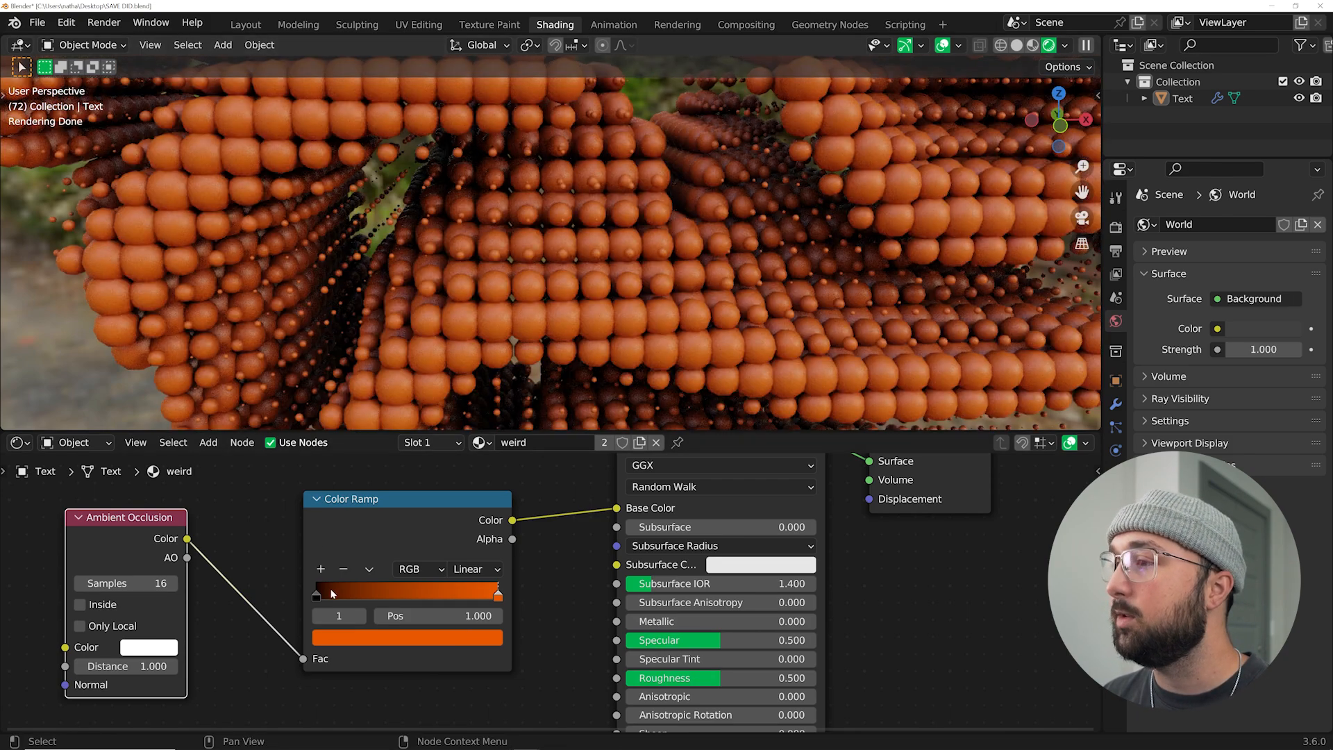
{"action": "left_click_drag", "start_coordinate": [497, 590], "coordinate": [398, 590]}
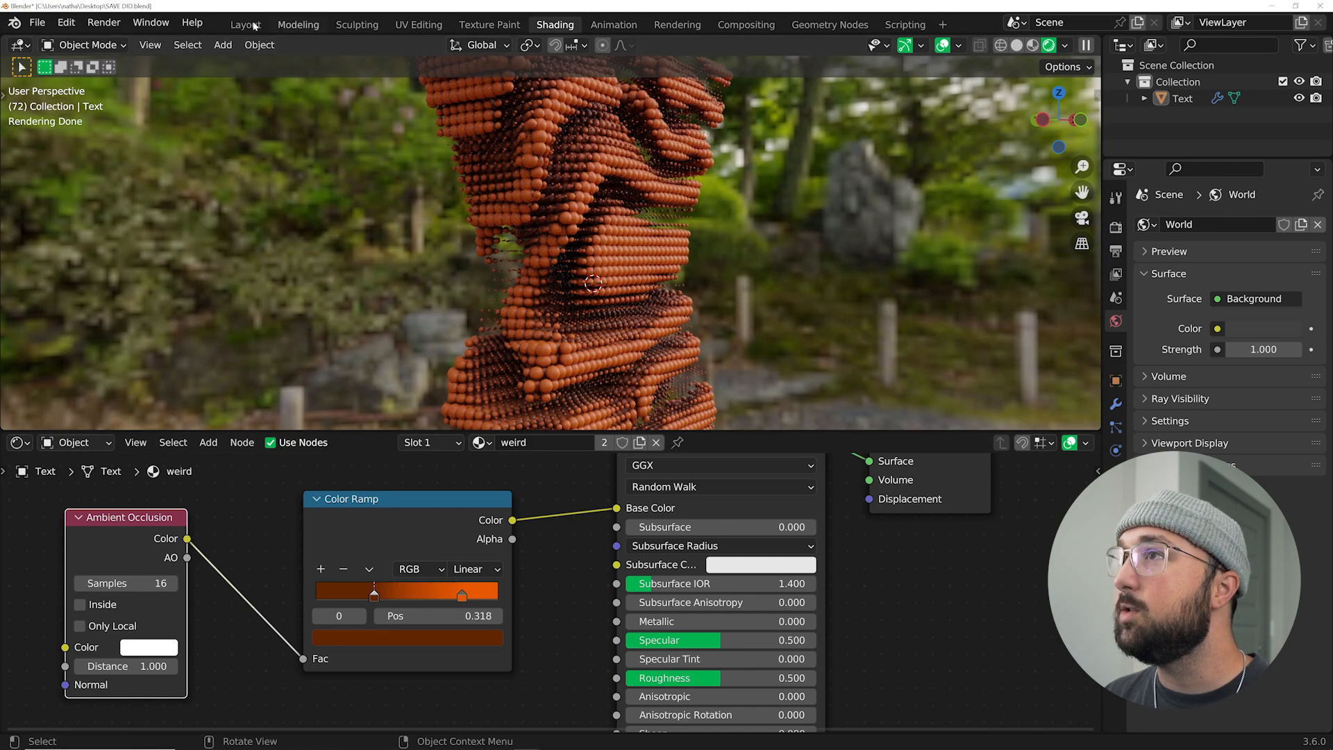
Add a plane in the Layout workspace and scale it up as a floor under the X.
{"action": "left_click", "coordinate": [245, 23]}
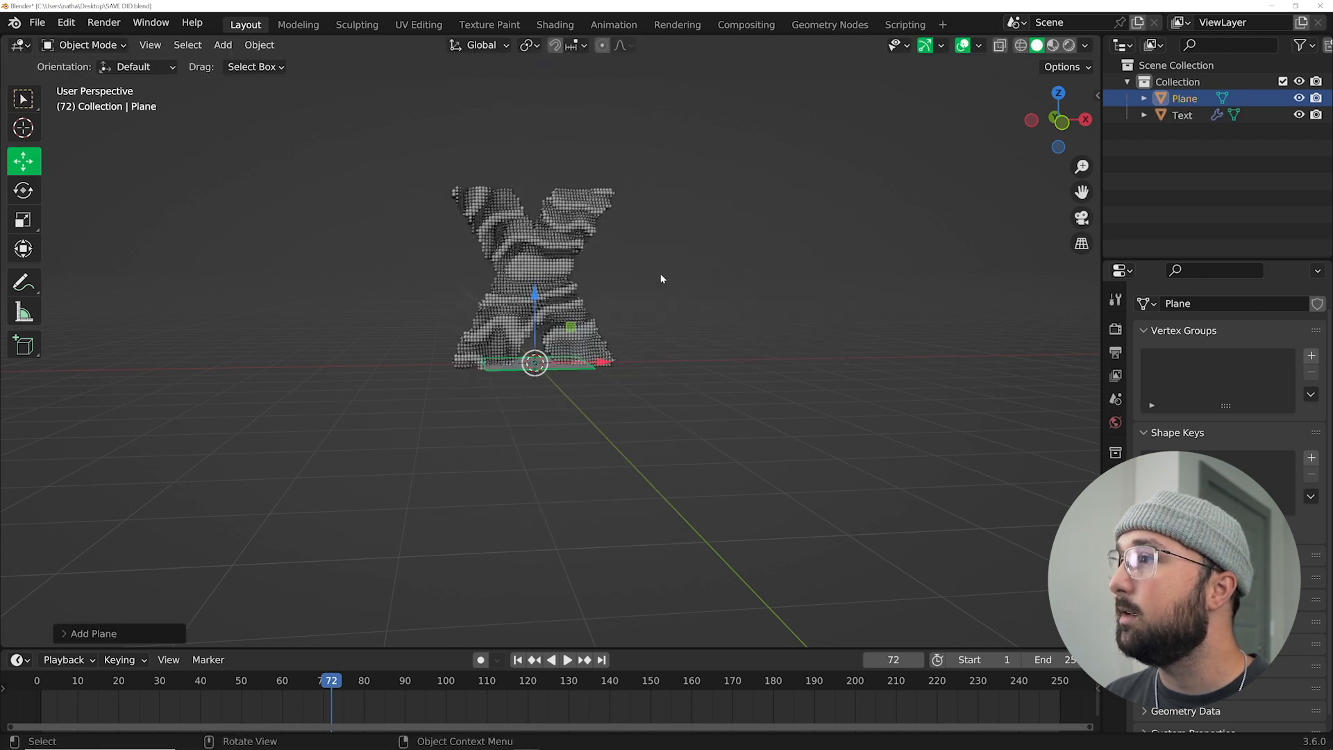
{"action": "left_click", "coordinate": [1182, 115]}
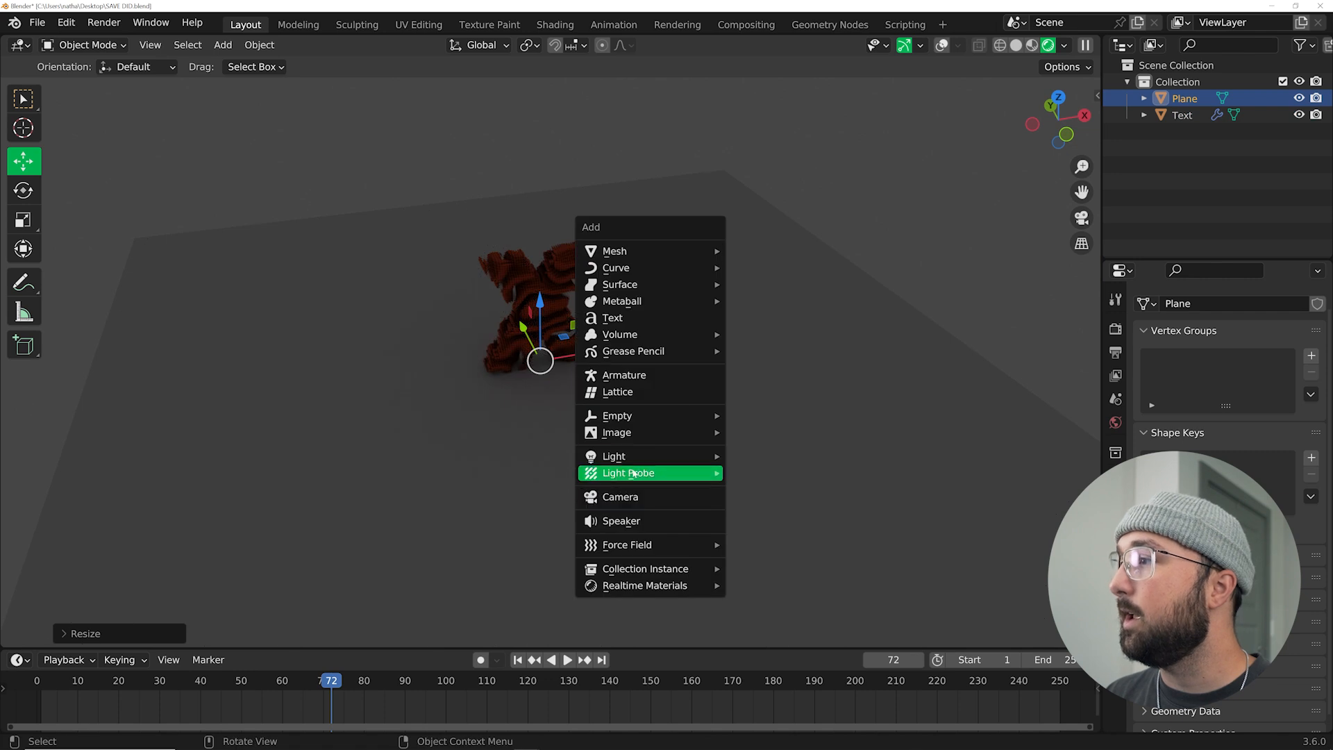
Place an area light above the X and give the floor plane its own dark glossy material.
{"action": "left_click", "coordinate": [613, 455]}
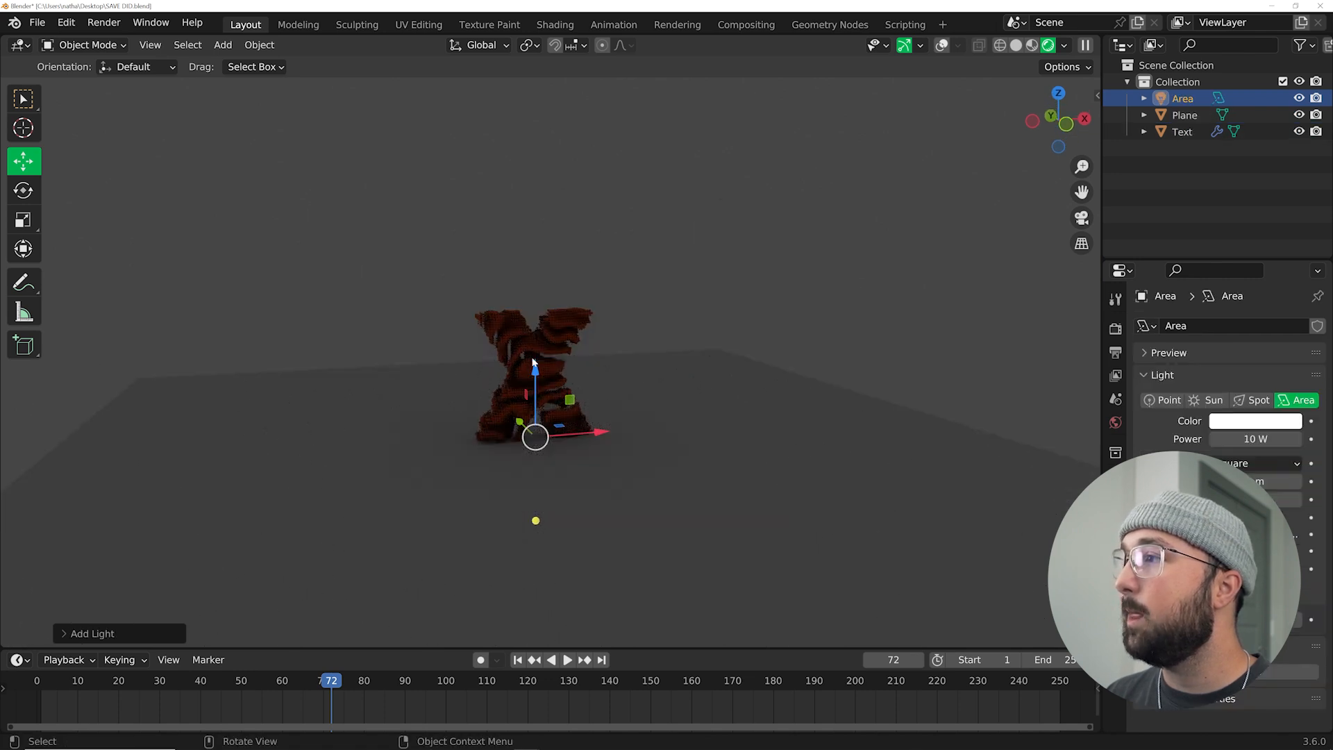
{"action": "left_click_drag", "start_coordinate": [535, 435], "coordinate": [535, 186]}
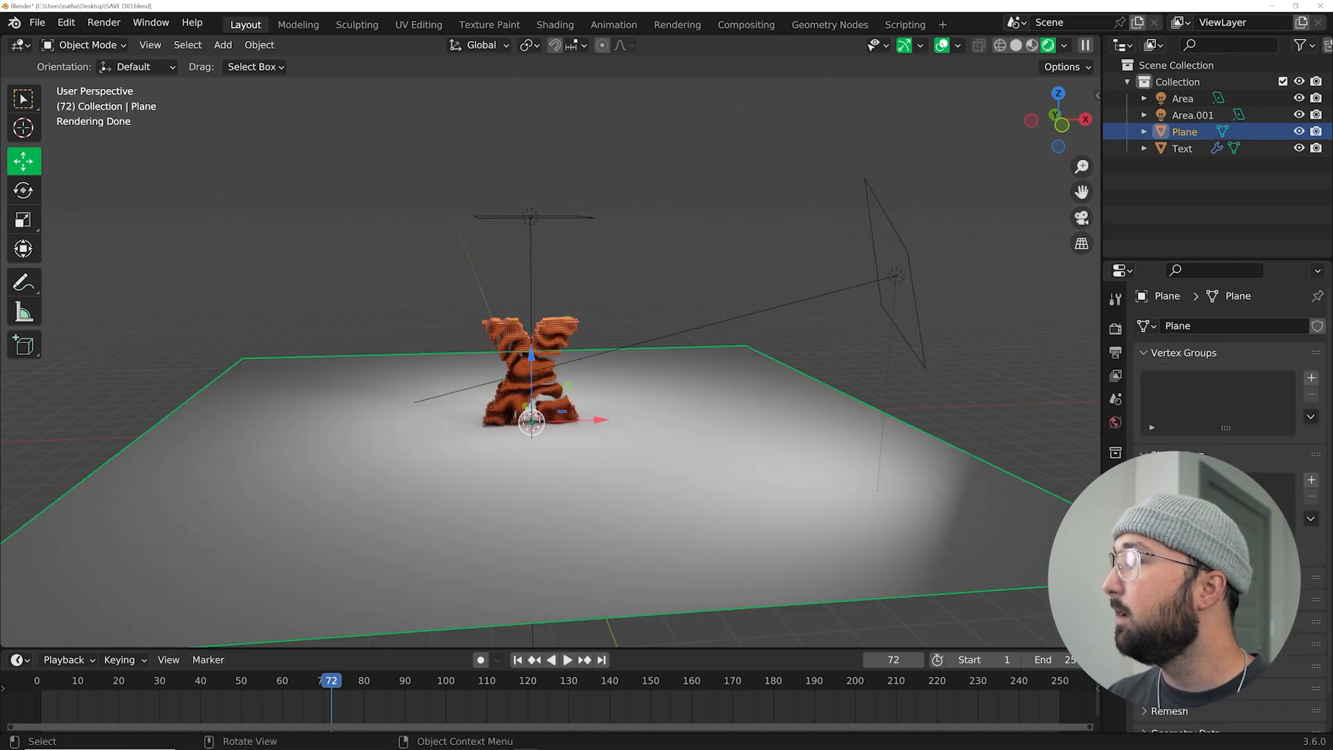
{"action": "left_click", "coordinate": [1217, 429]}
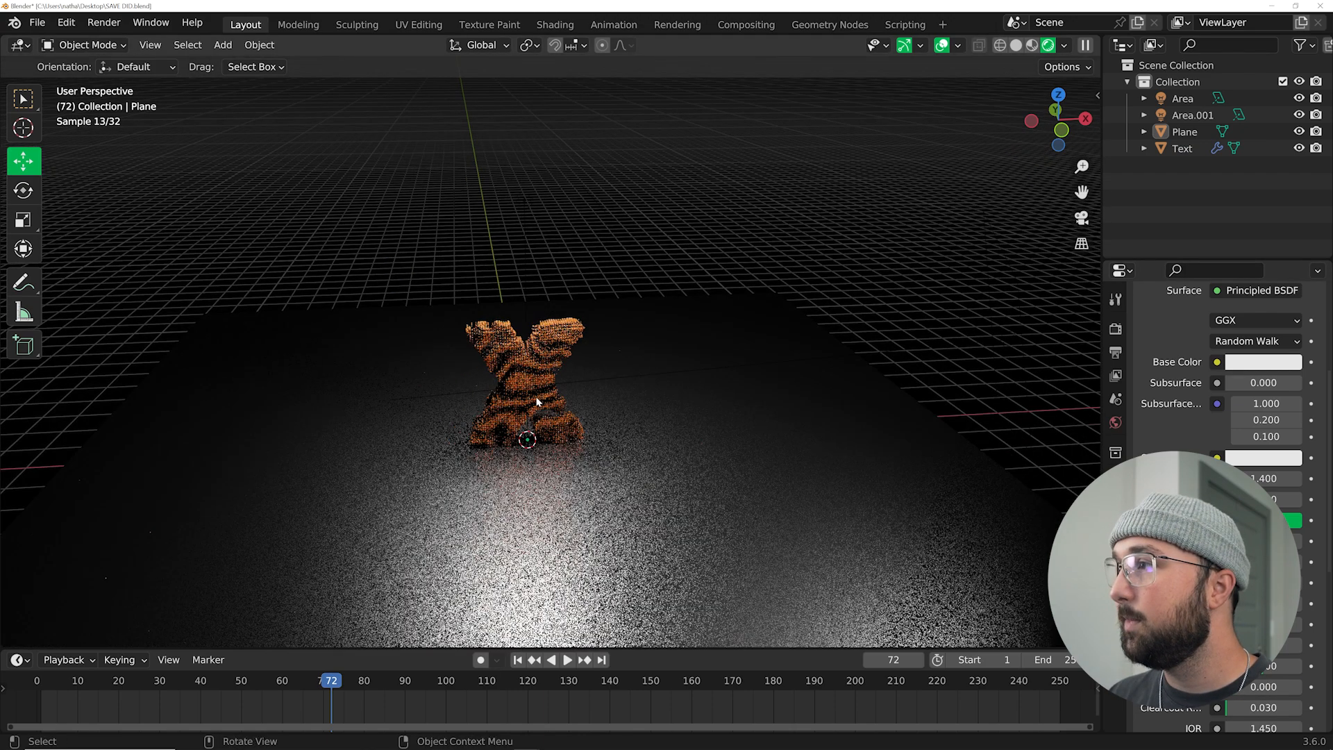
Add a camera aligned to the view and set its lens to Orthographic with scale 8.37.
{"action": "left_click", "coordinate": [222, 44]}
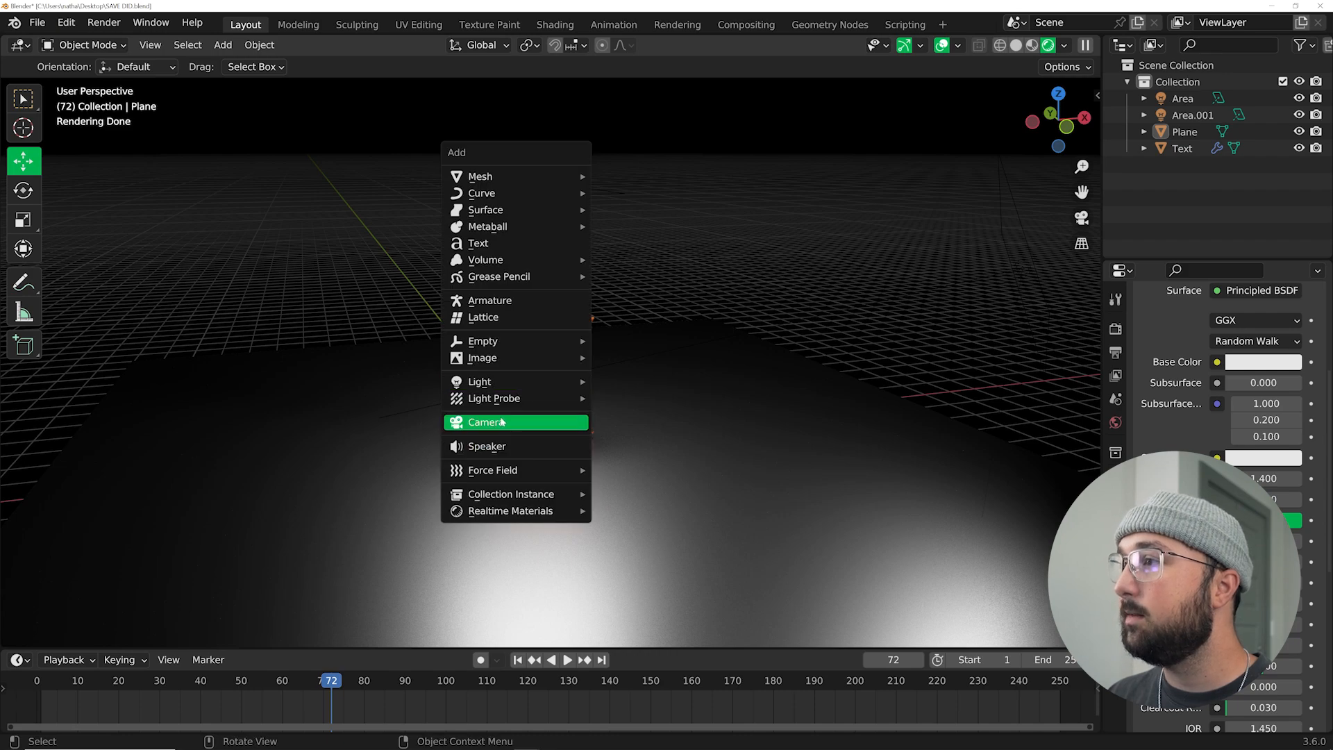
{"action": "left_click", "coordinate": [485, 421]}
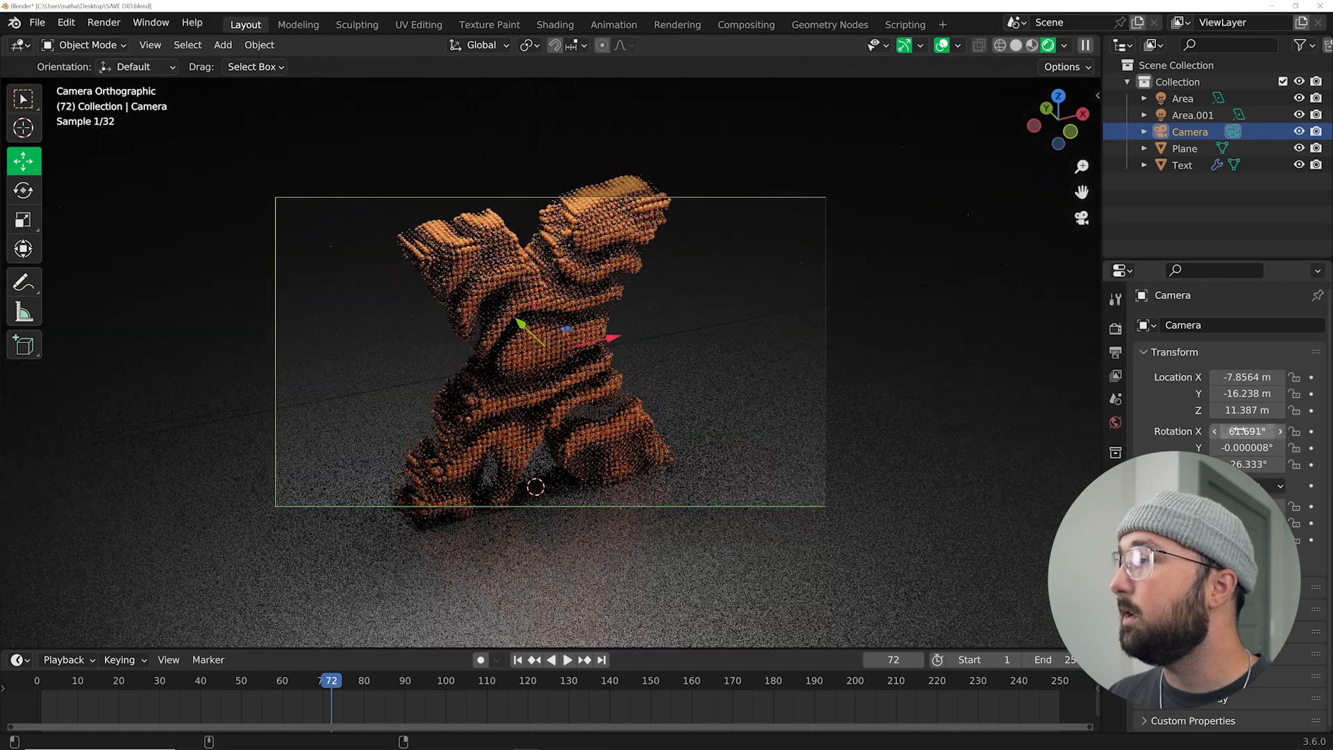
{"action": "left_click", "coordinate": [1115, 399]}
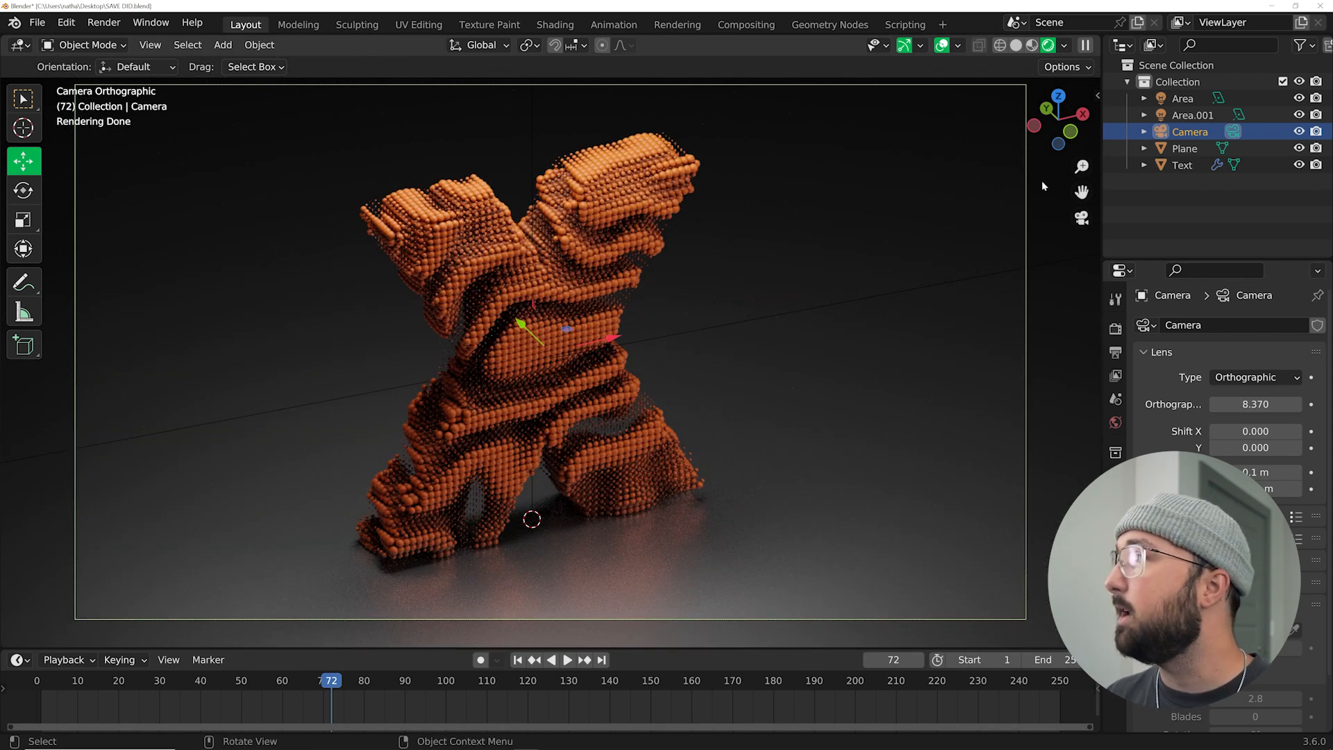
{"action": "left_click", "coordinate": [1192, 114]}
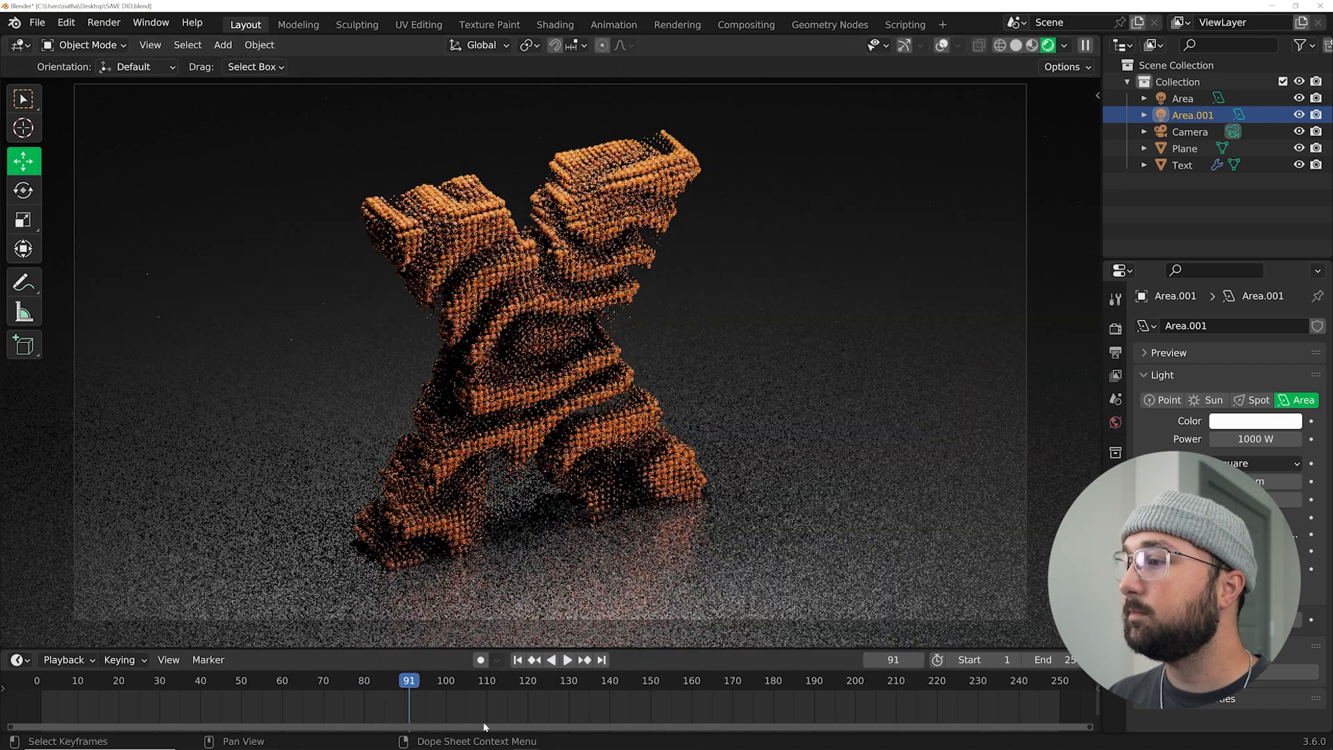
Scrub the timeline to check the ripple through the camera, then view in solid shading.
{"action": "left_click_drag", "start_coordinate": [408, 681], "coordinate": [693, 681]}
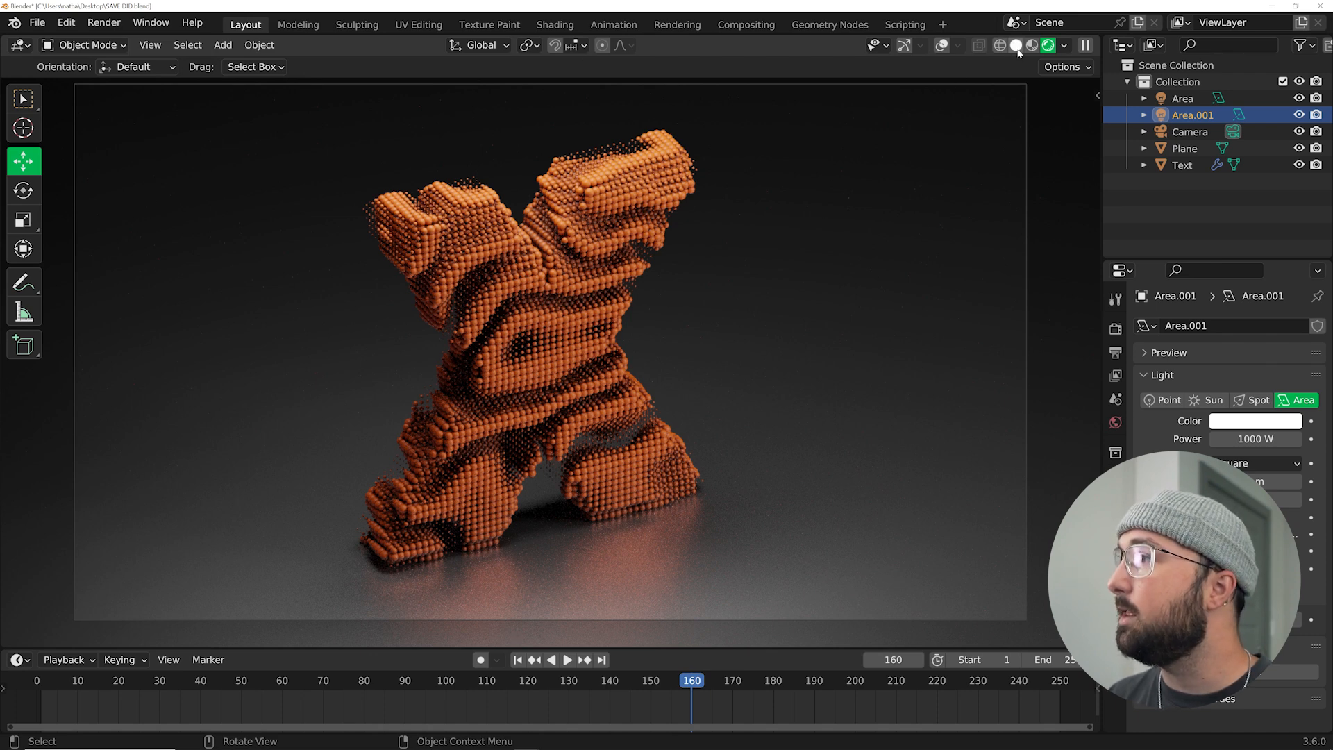
{"action": "left_click", "coordinate": [1001, 45]}
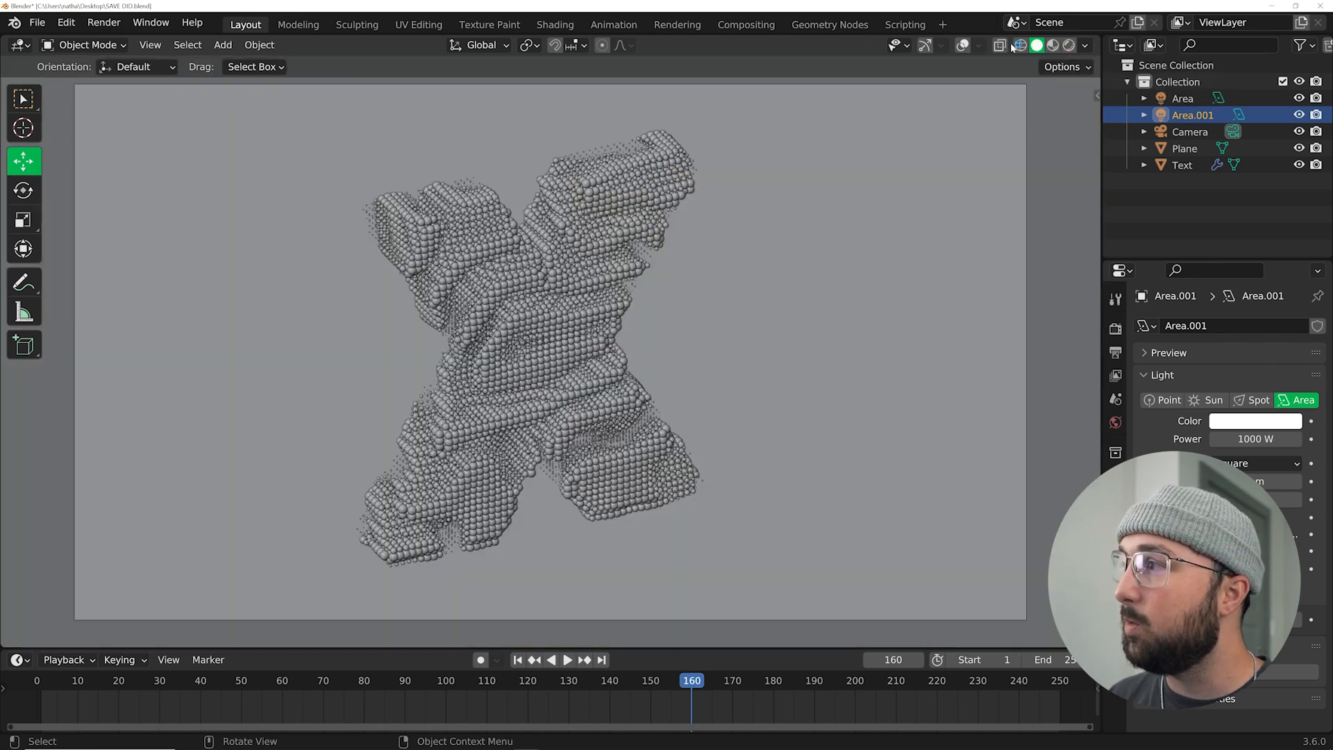